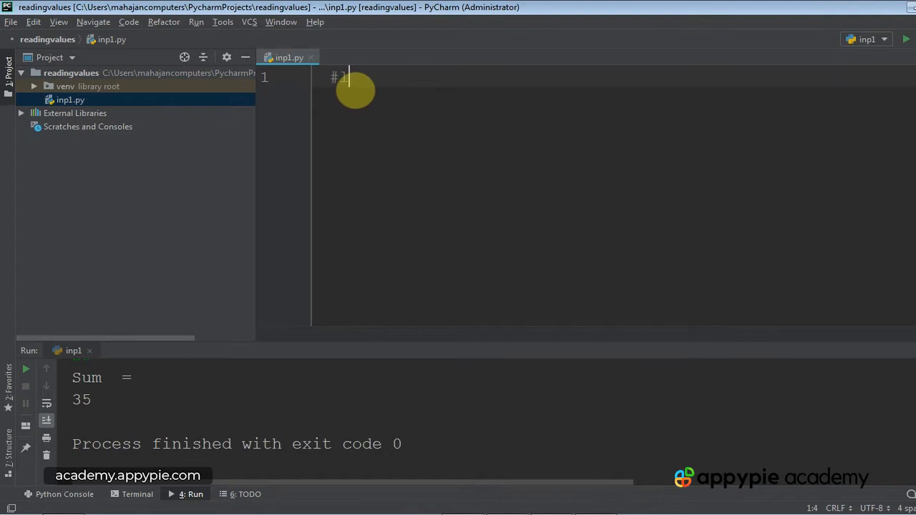
Step: Write the line-1 comment '#learning to read values into variables through the keyboard'
text(learning to read)
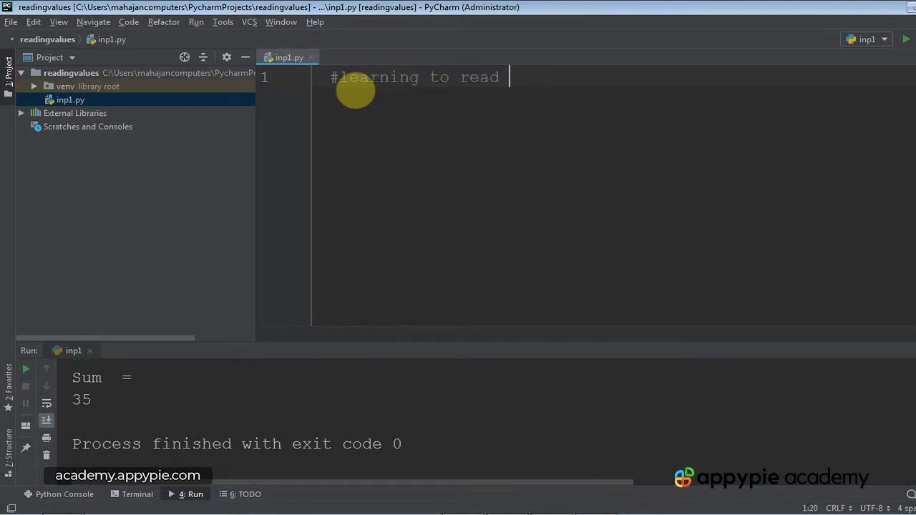
text(value)
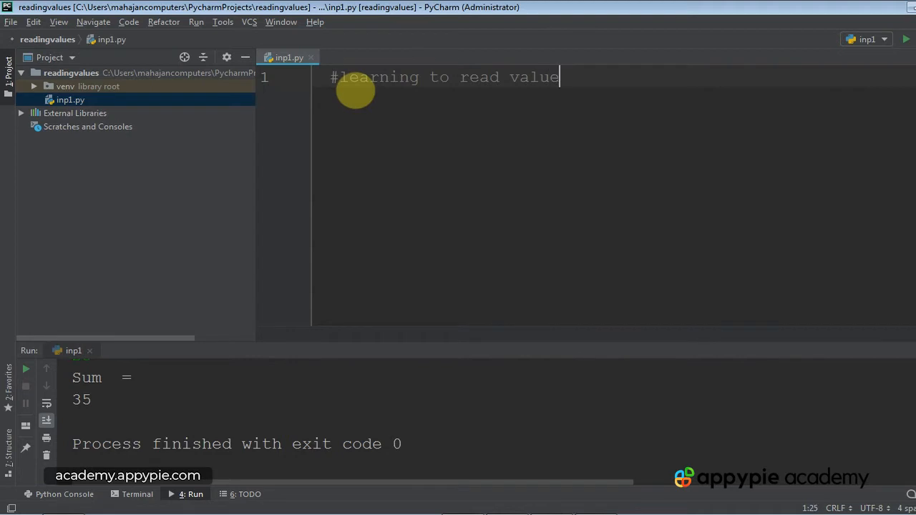
text(s into)
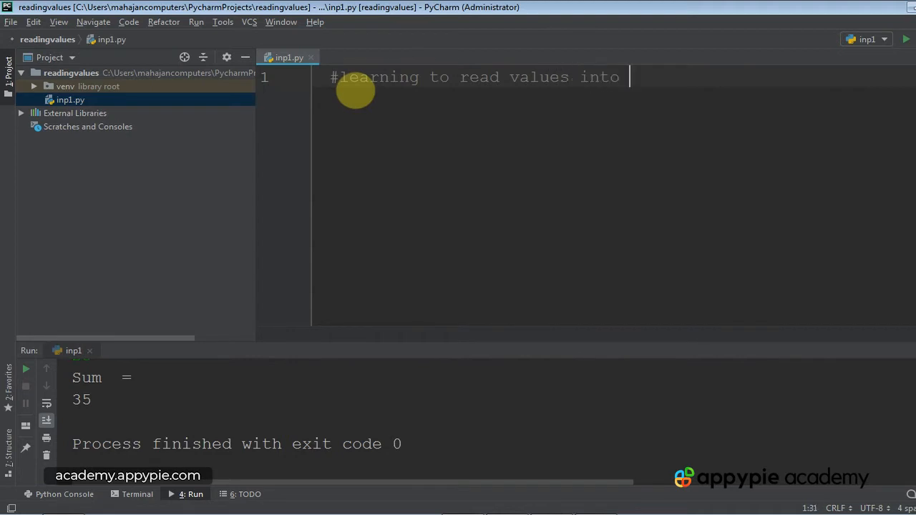
text(variables through the ke)
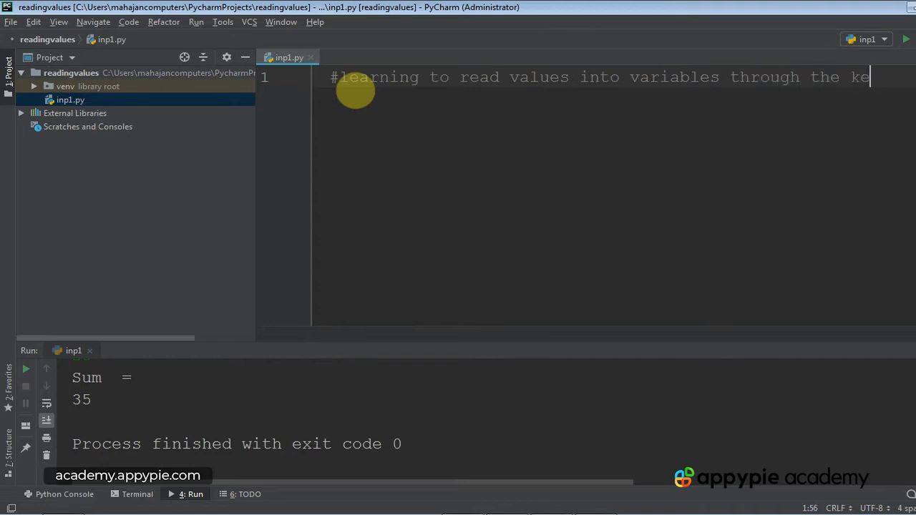
text(yboard)
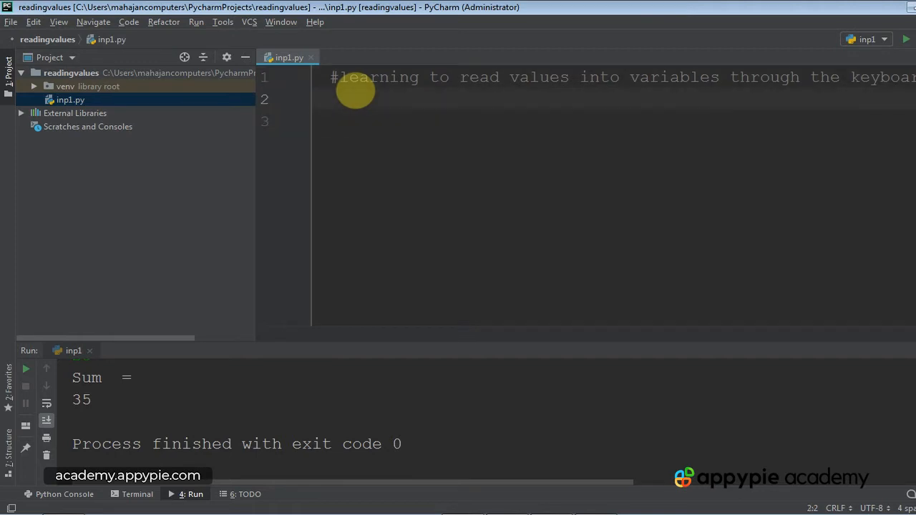
Step: Read the candidate's name with name=input() ;
text(name)
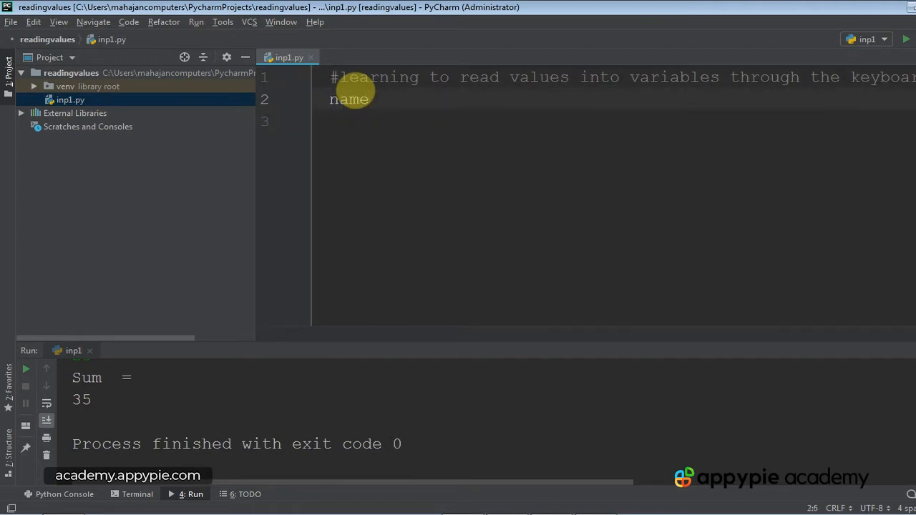
text(=)
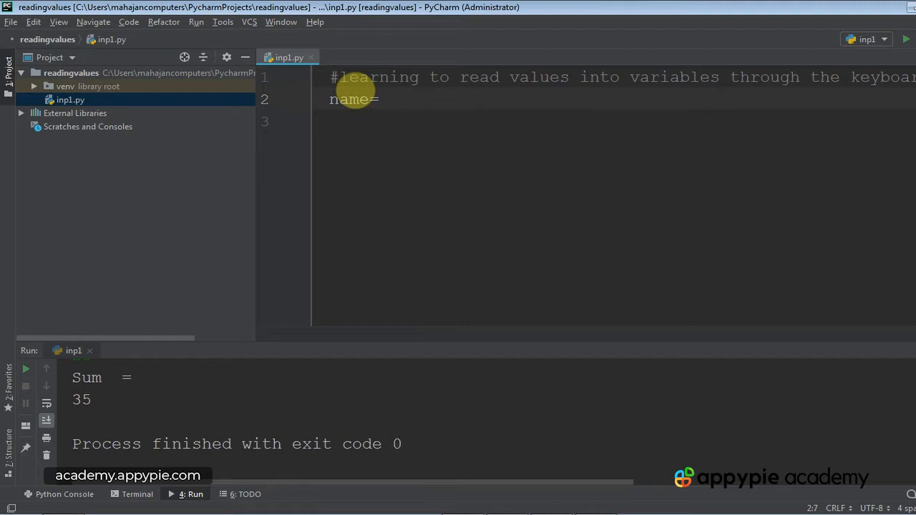
text(input)
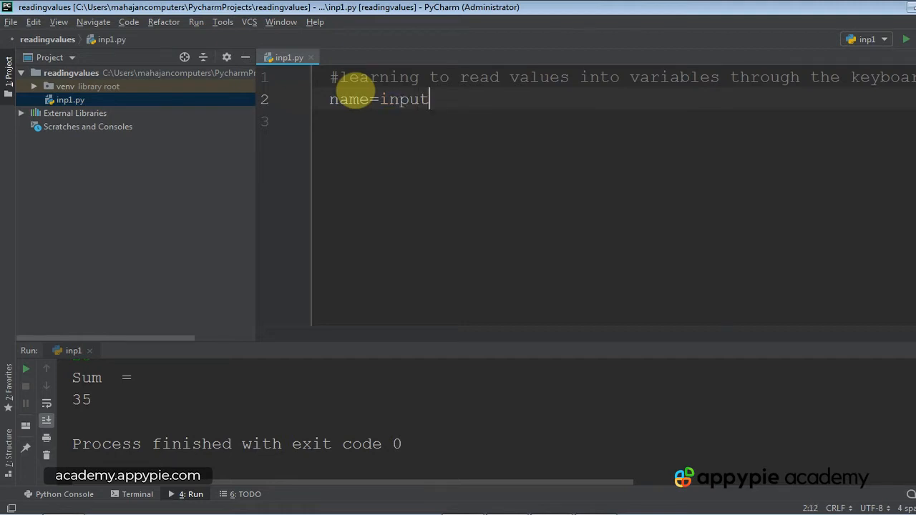
text(() ;)
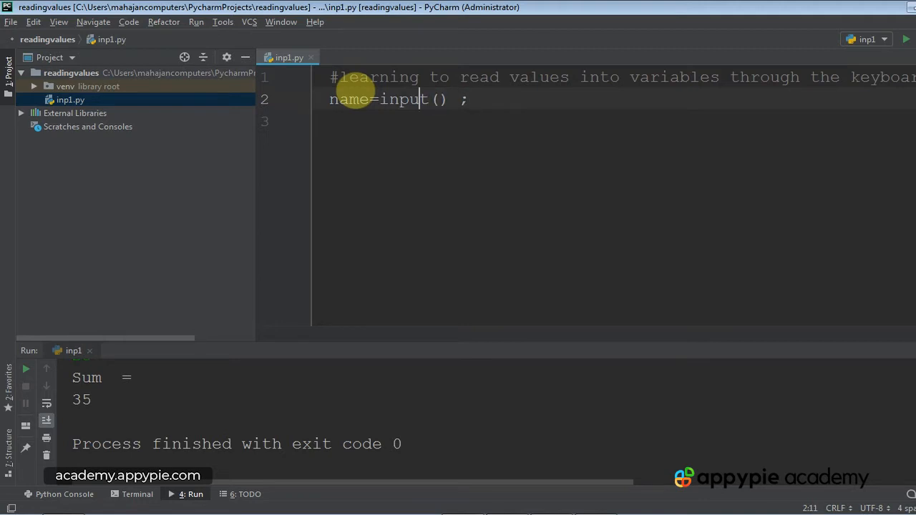
key(Enter)
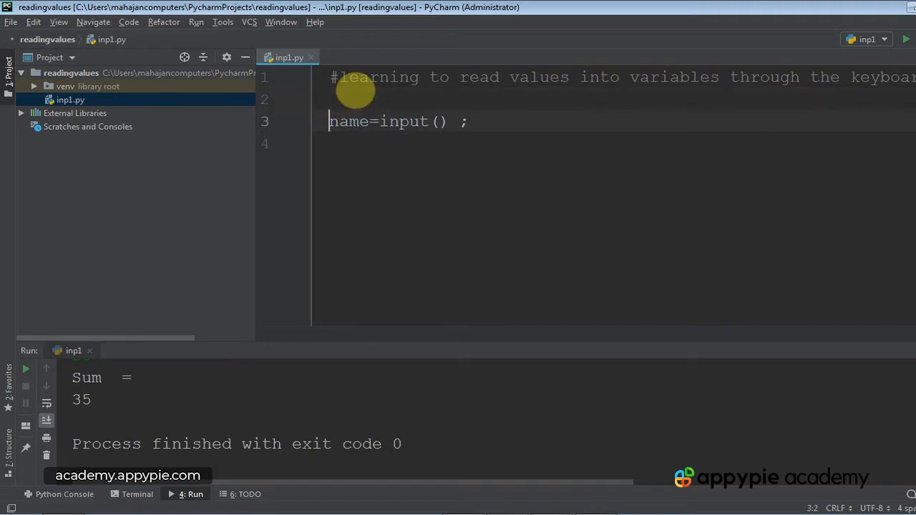
Step: Add print("Enter the name of the candidate") above the input line
text(print)
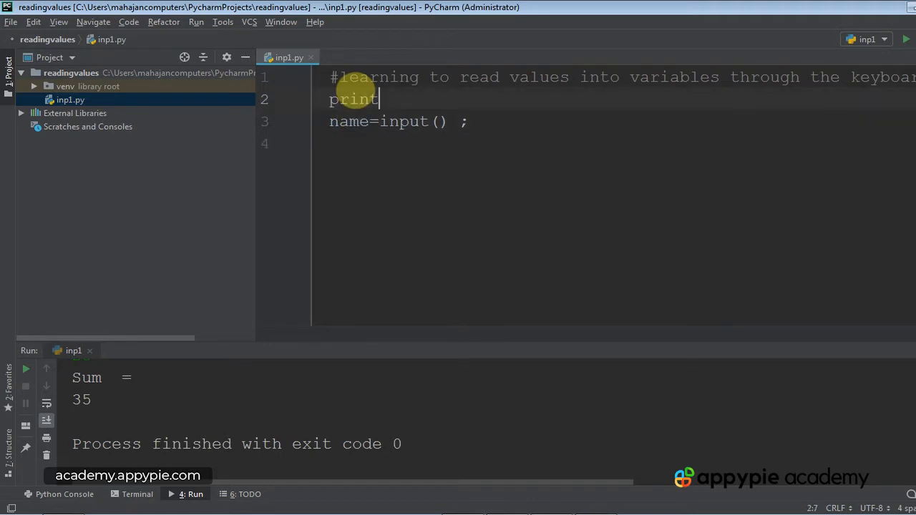
text((")
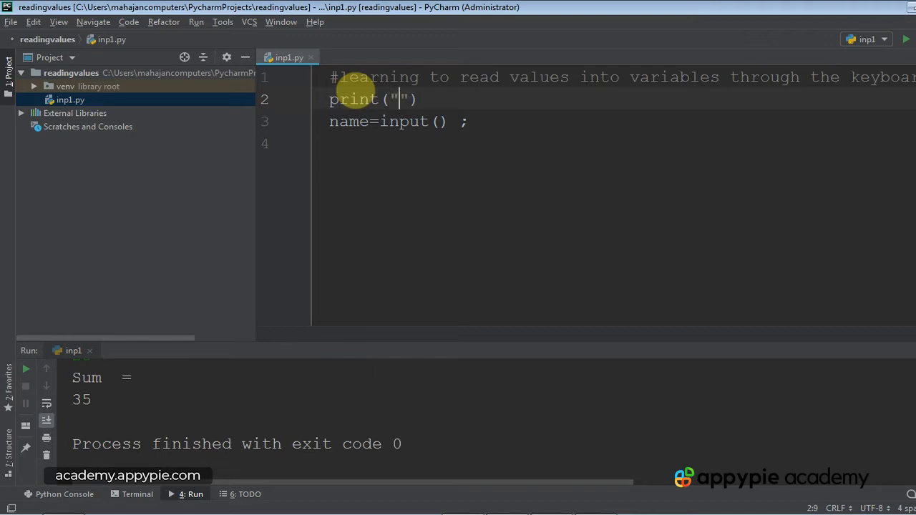
text(Enter the)
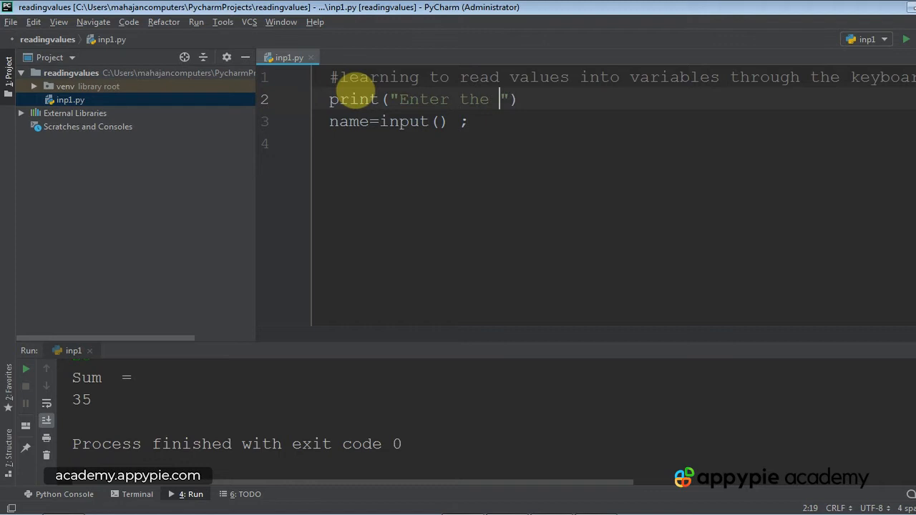
text(nam)
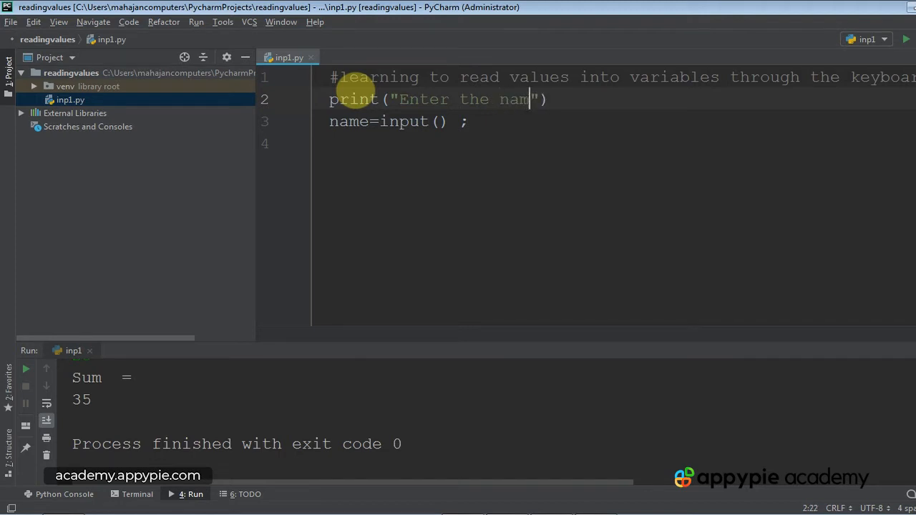
text(e)
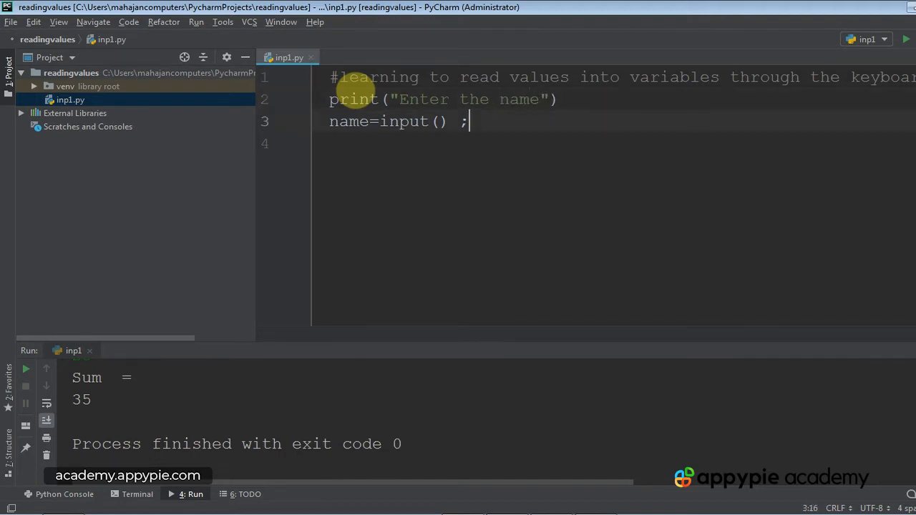
text(of)
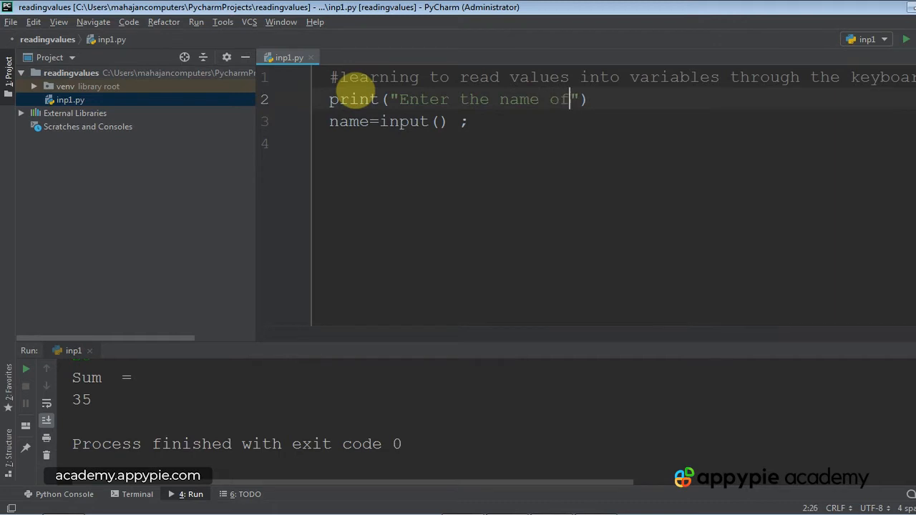
text(the candidate)
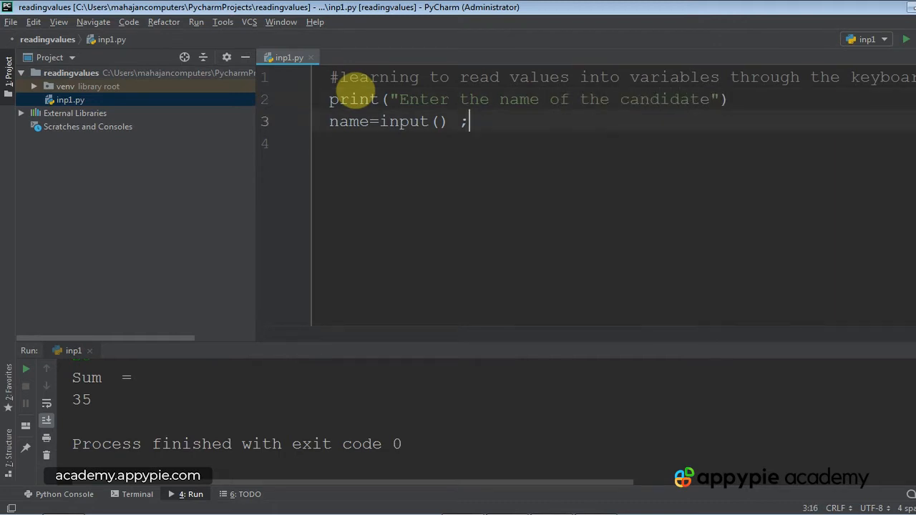
Step: Add print("Name is : "+name) below to echo the entered name
text(print)
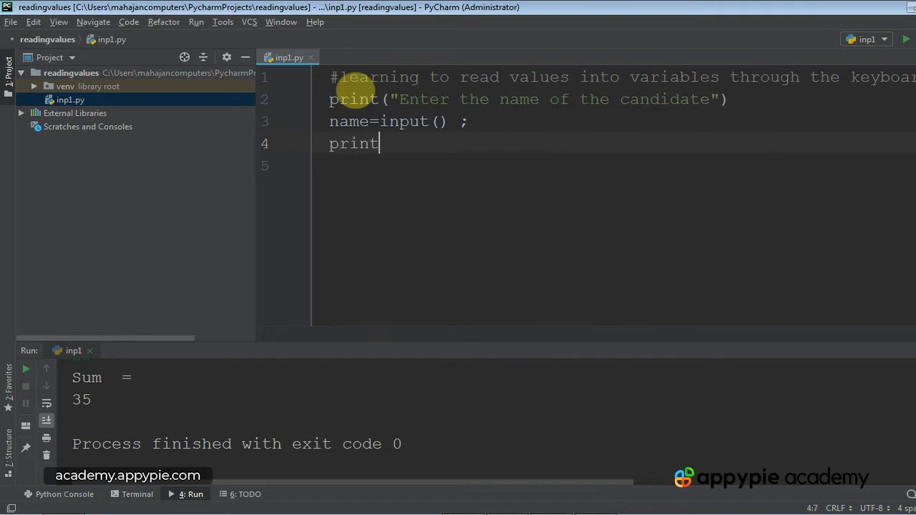
text((""))
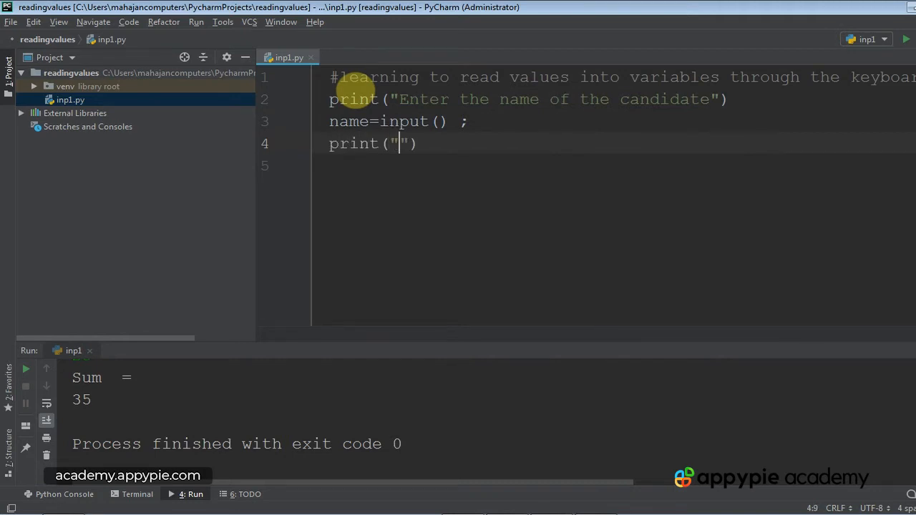
text(Name is :)
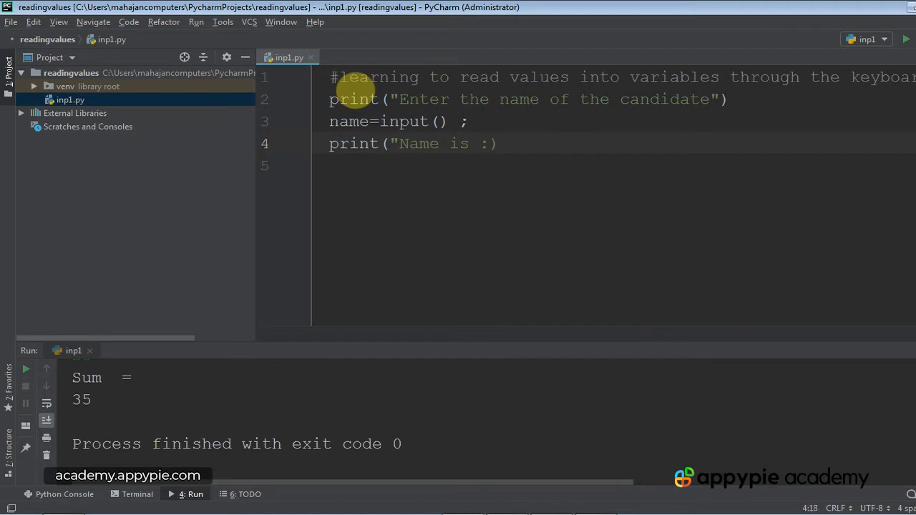
text(+)
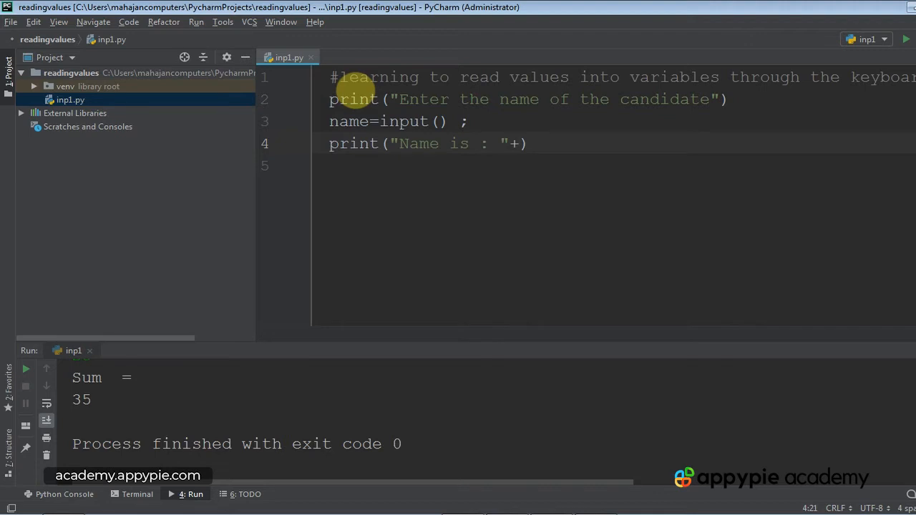
text(name)
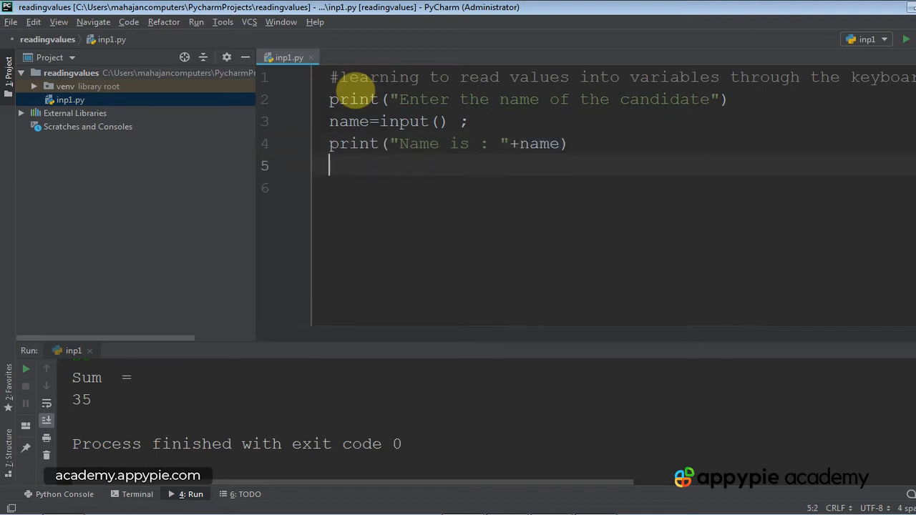
Step: Mark the input() call on the name line before running inp1.py
click(441, 120)
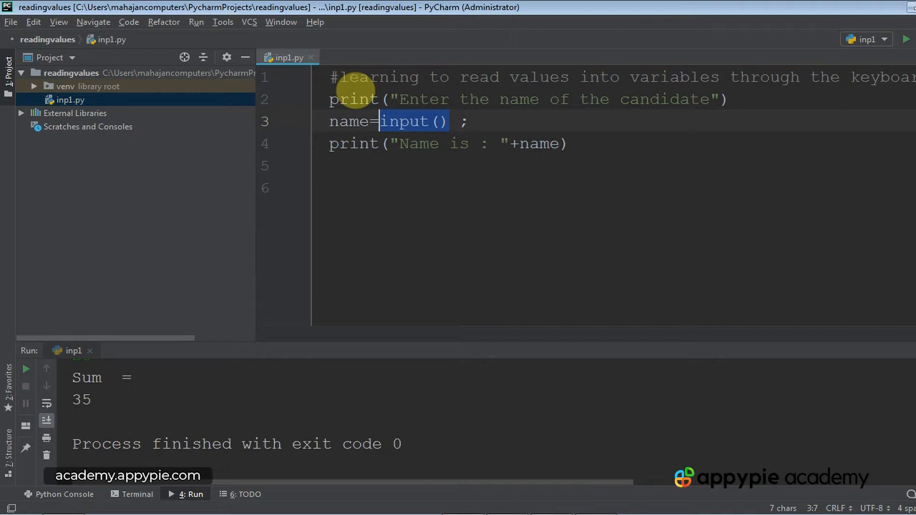
mouse_move(408, 117)
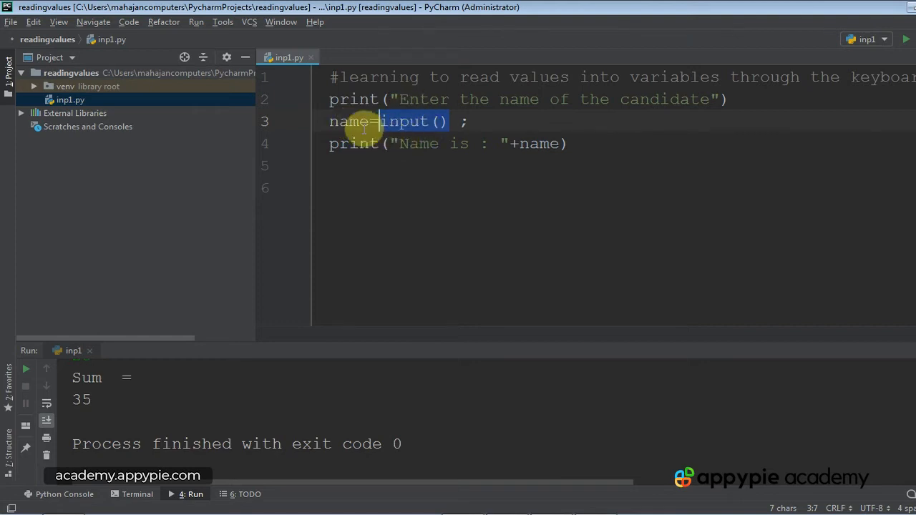
mouse_move(490, 143)
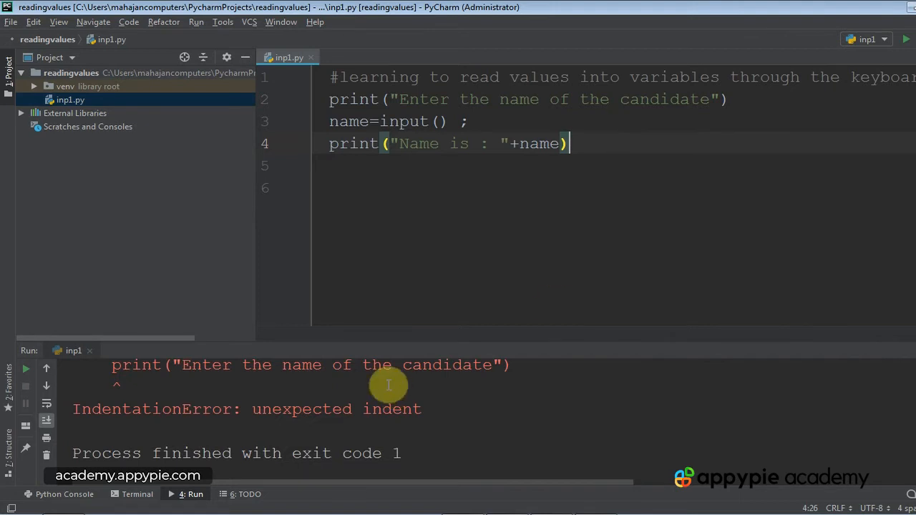
mouse_move(403, 179)
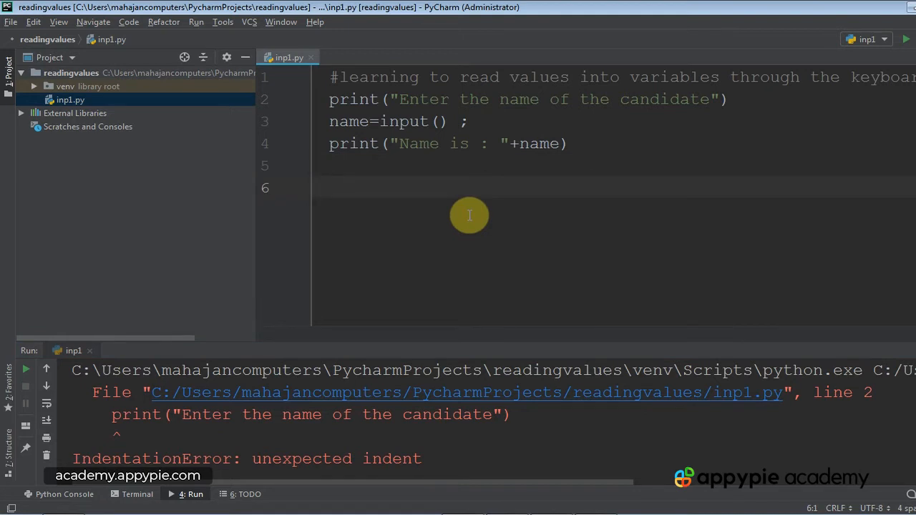
Step: Answer the name prompt with 'Anand Mahajan' and check the echoed result line
click(351, 98)
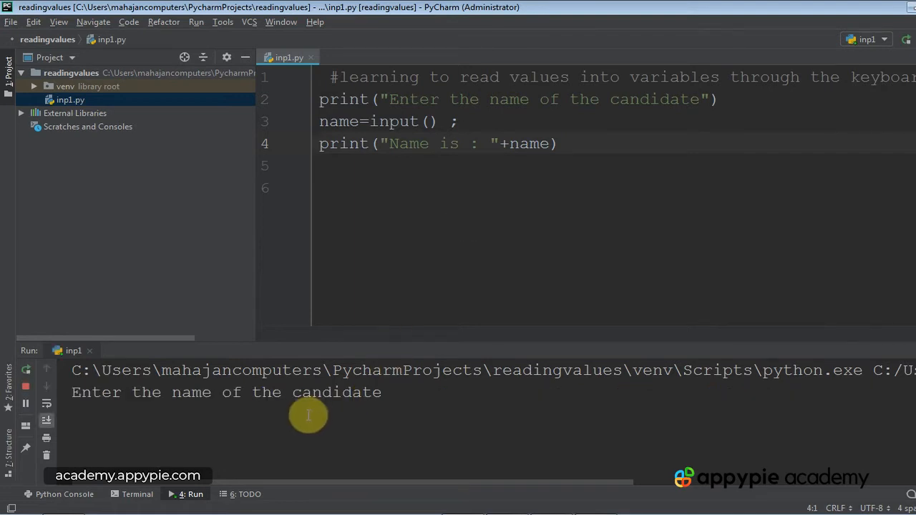
text(An)
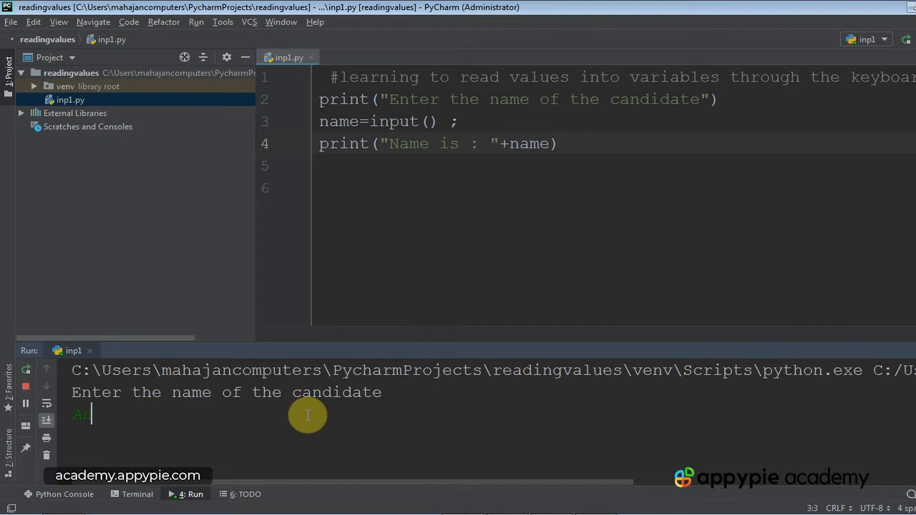
text(nand Mahajan)
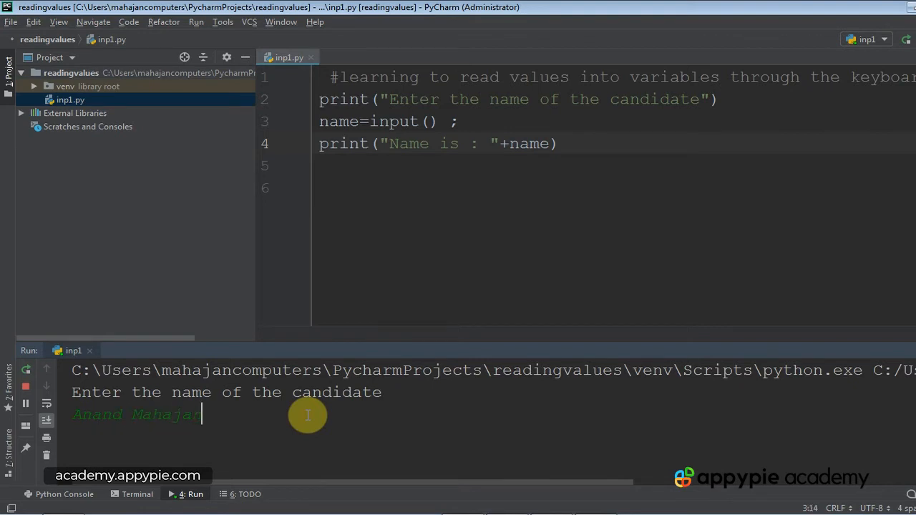
key(enter)
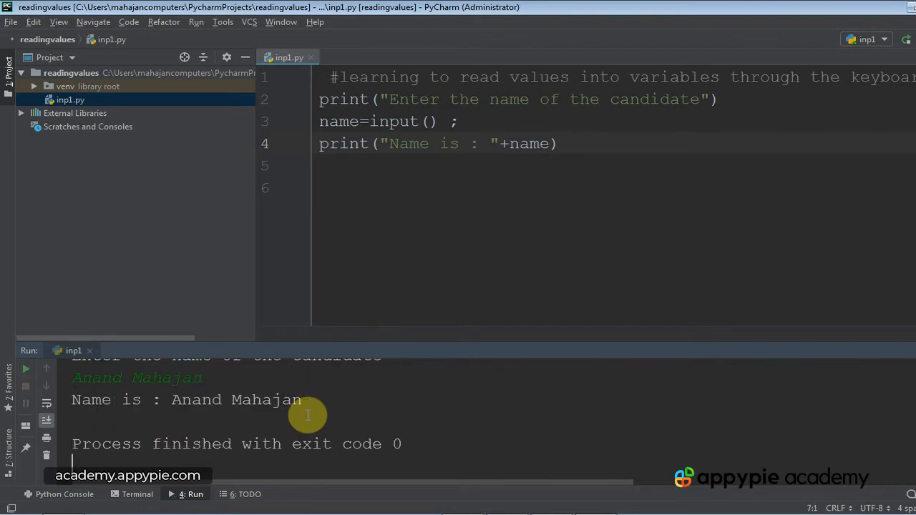
mouse_move(186, 421)
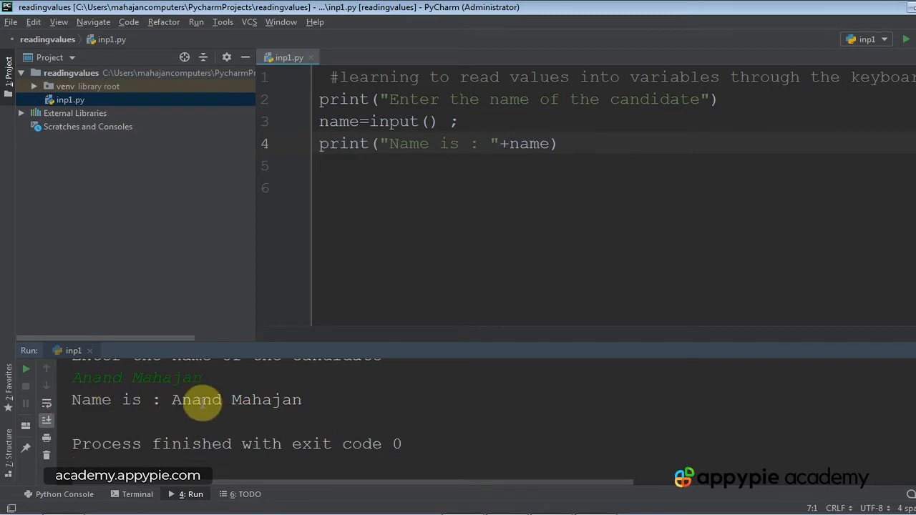
click(229, 400)
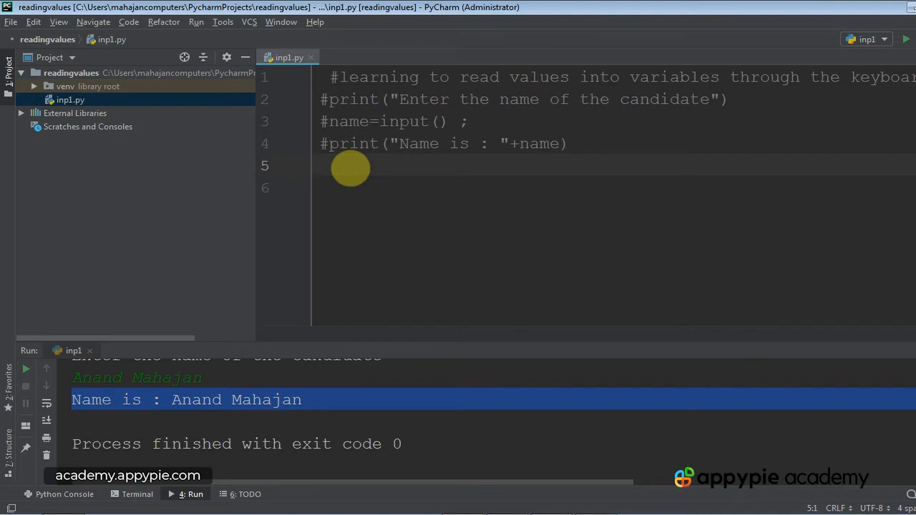
Step: Add print("Enter the first value") followed by var1=input() ;
text(var1)
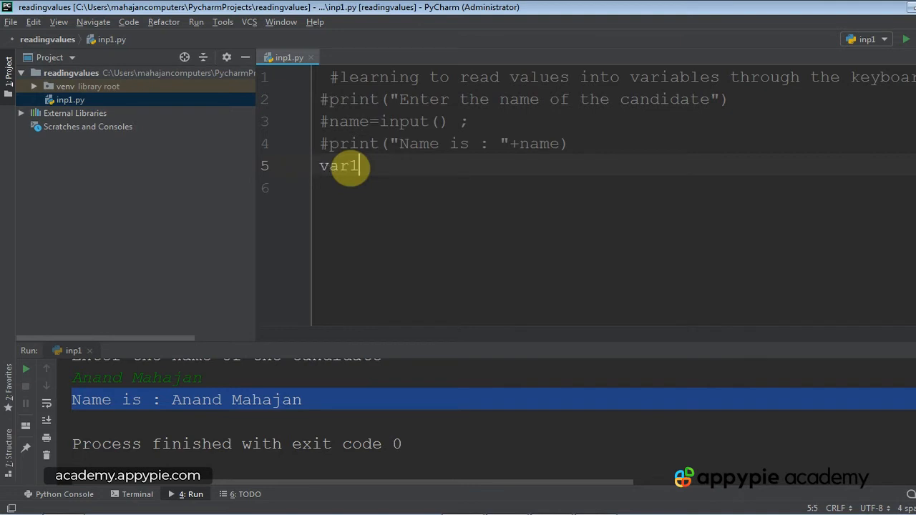
text(=in)
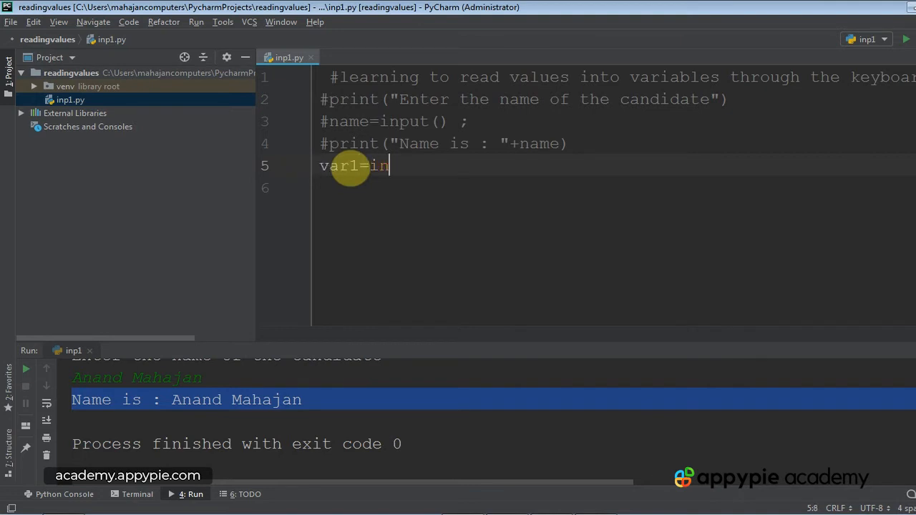
text(put())
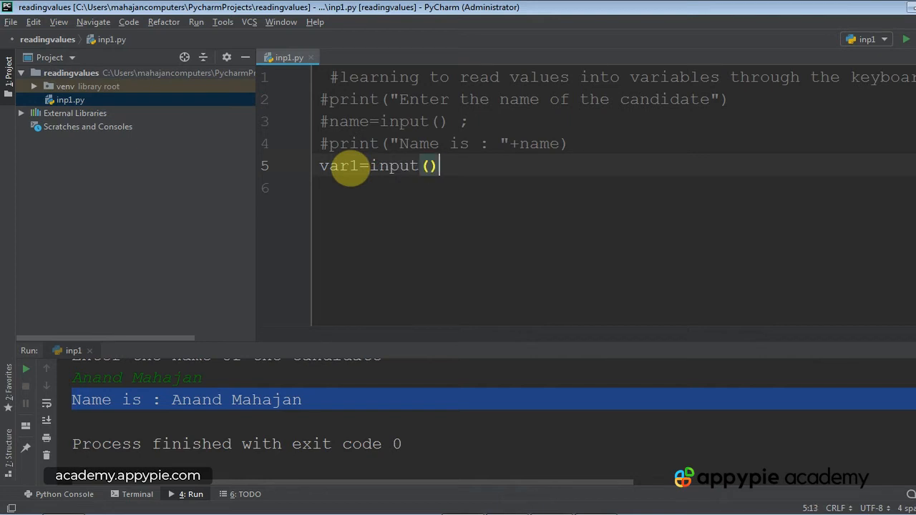
text(;)
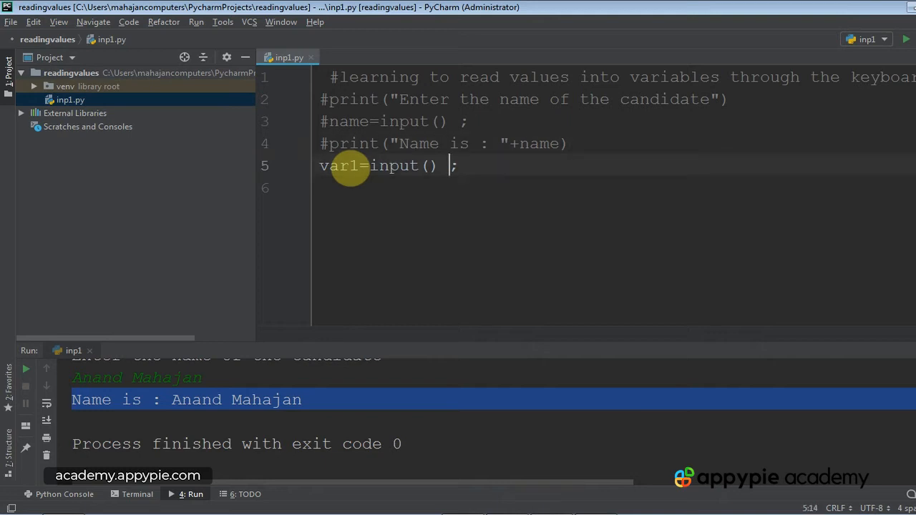
key(Enter)
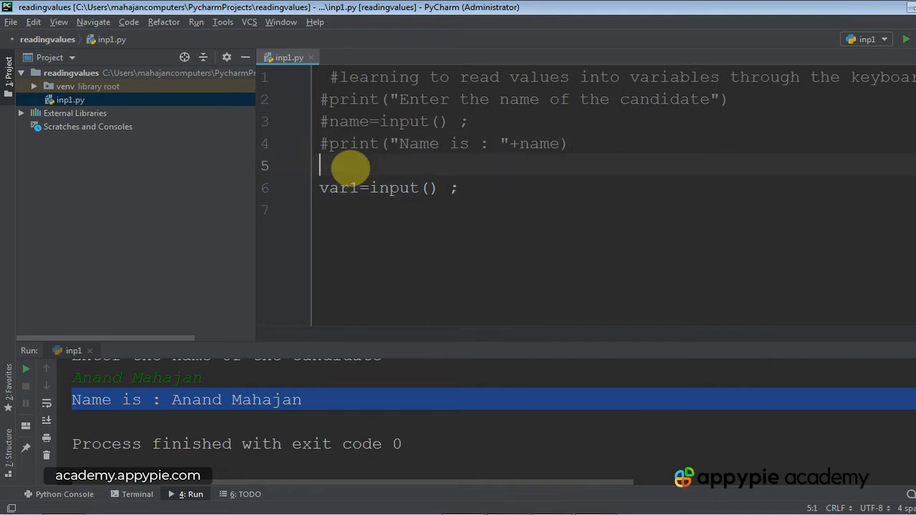
text(print ())
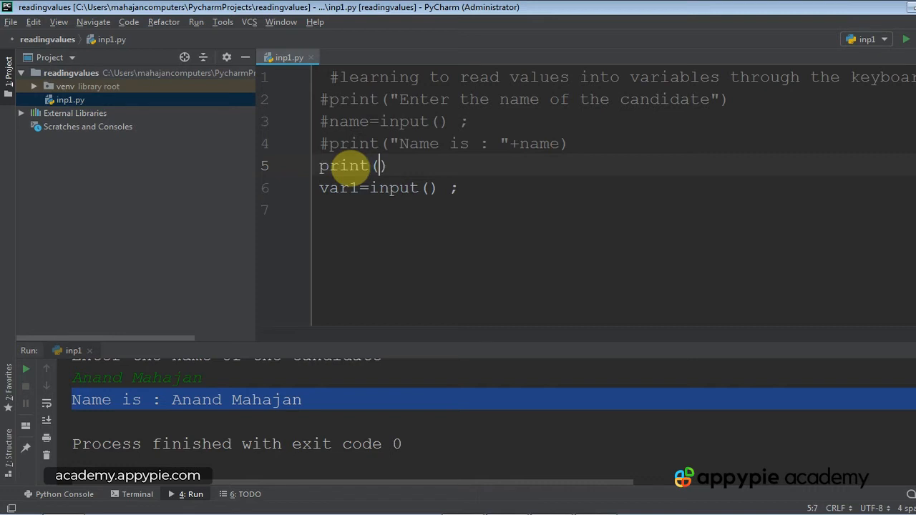
text("Enter the fir)
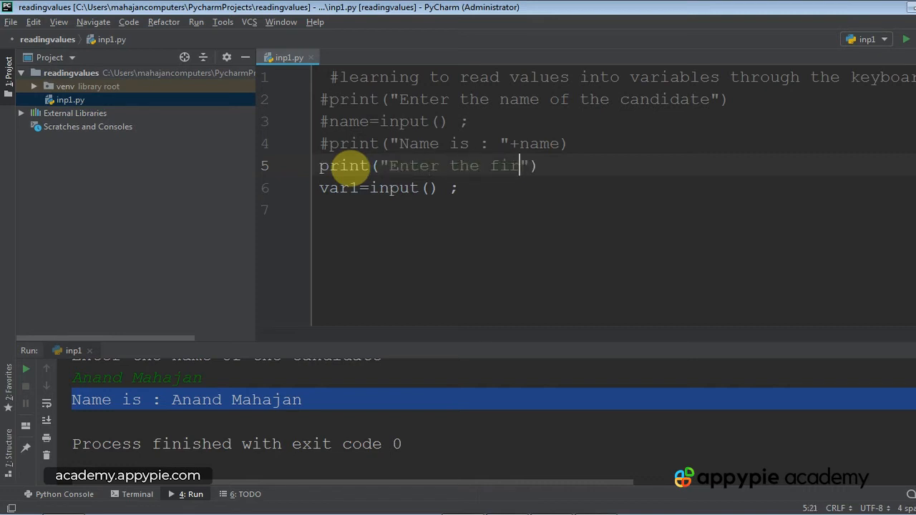
text(st)
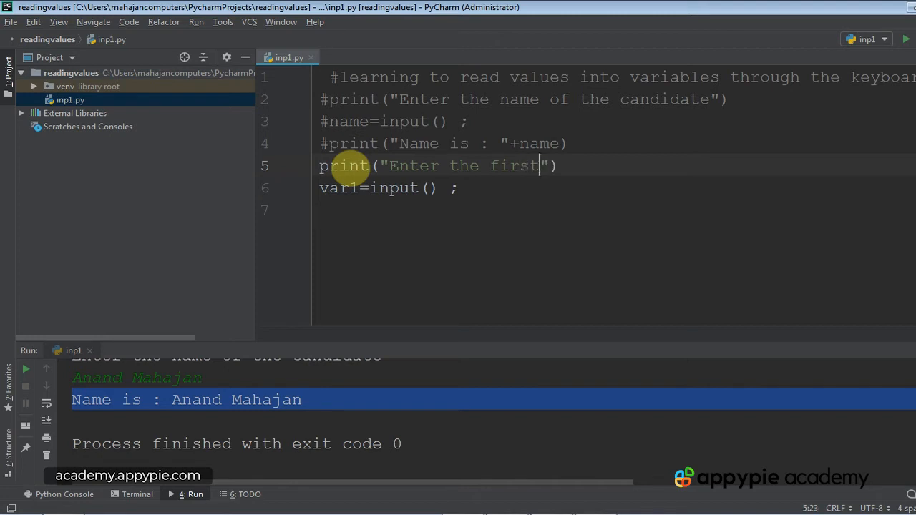
text(value)
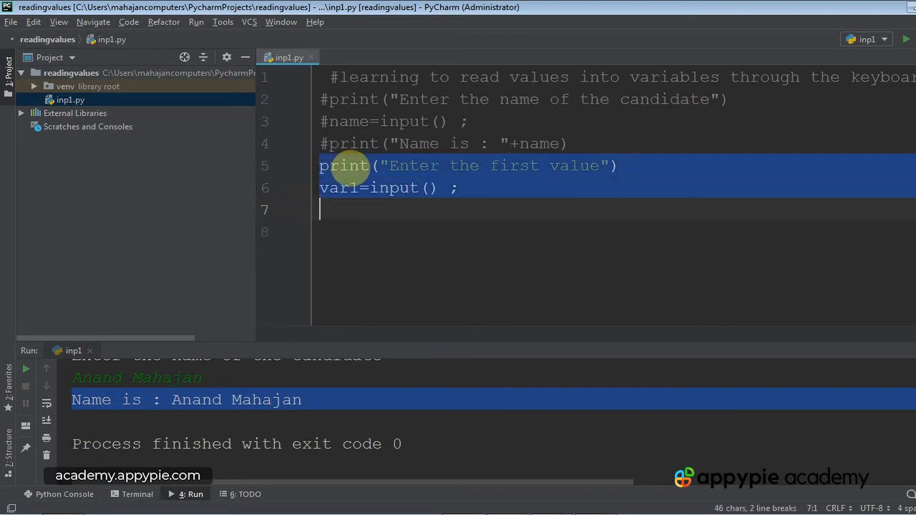
Step: Duplicate the prompt and input lines, changing them to the second value and var2
click(322, 209)
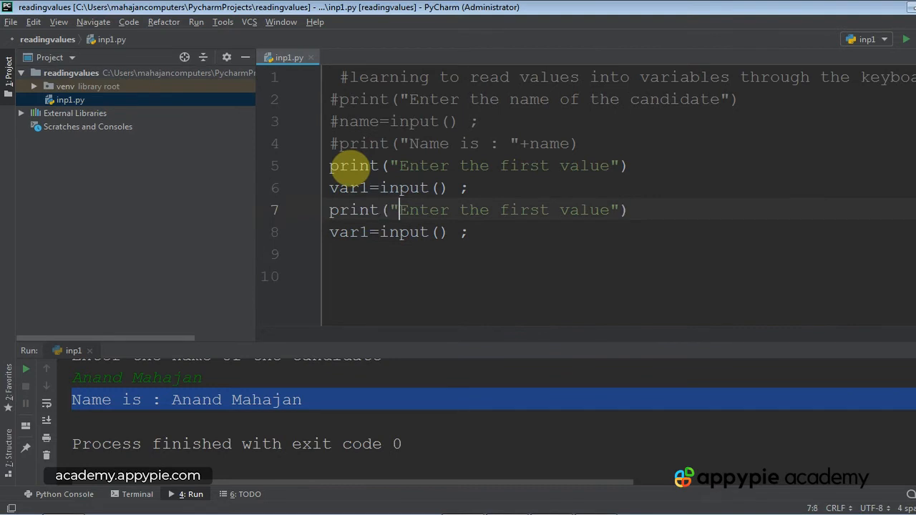
double_click(524, 209)
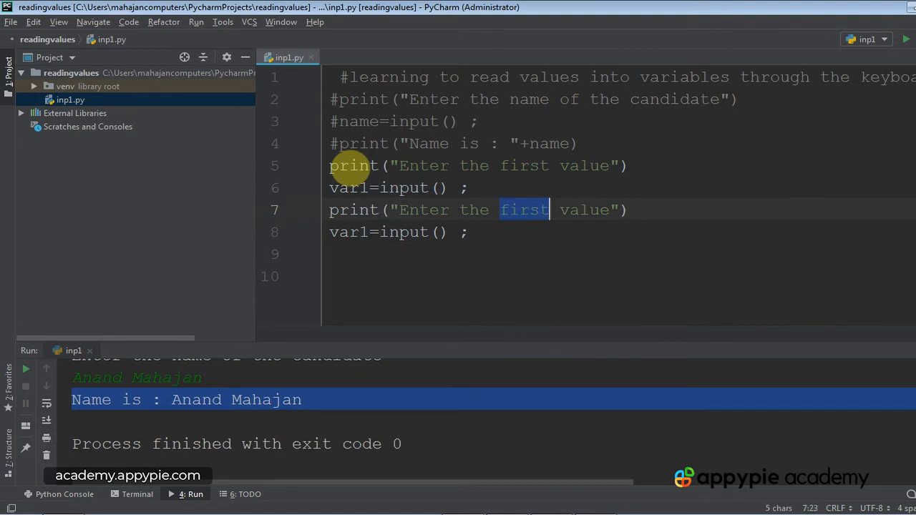
text(secon)
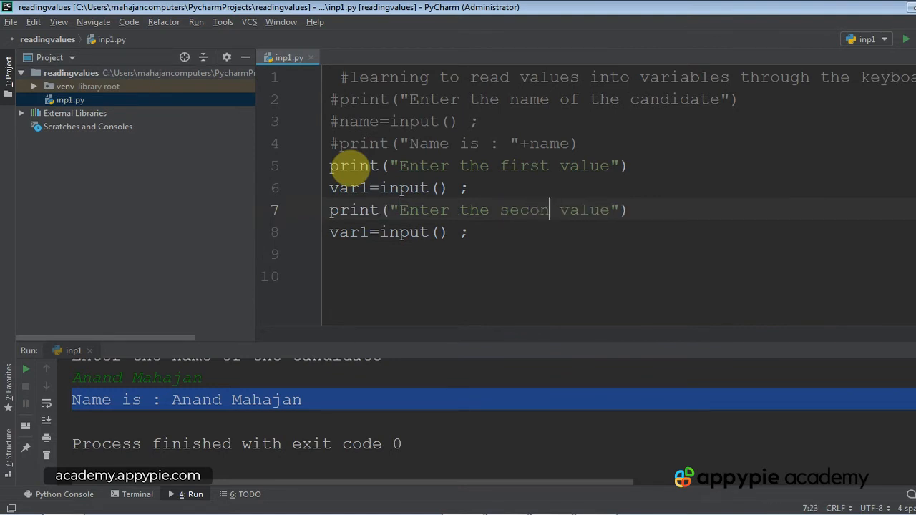
text(d)
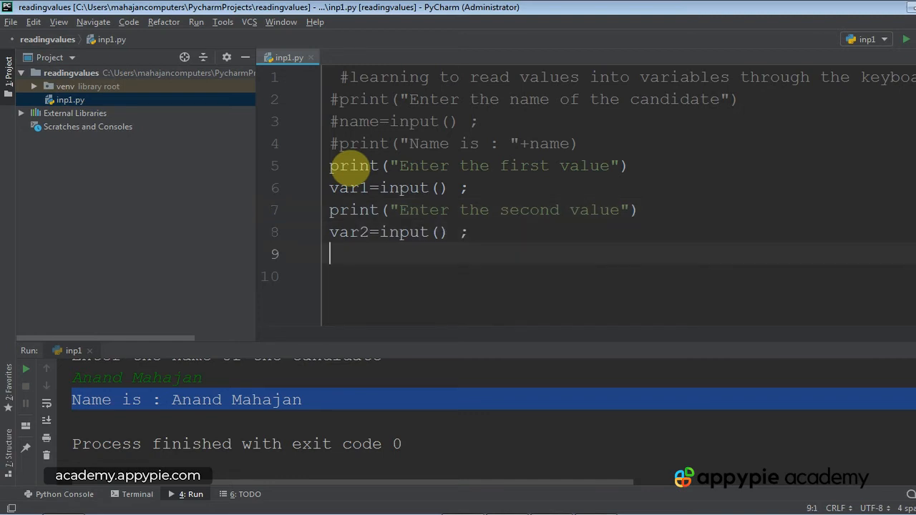
Step: Add var3= var1 + var2 ; to hold the sum
text(var)
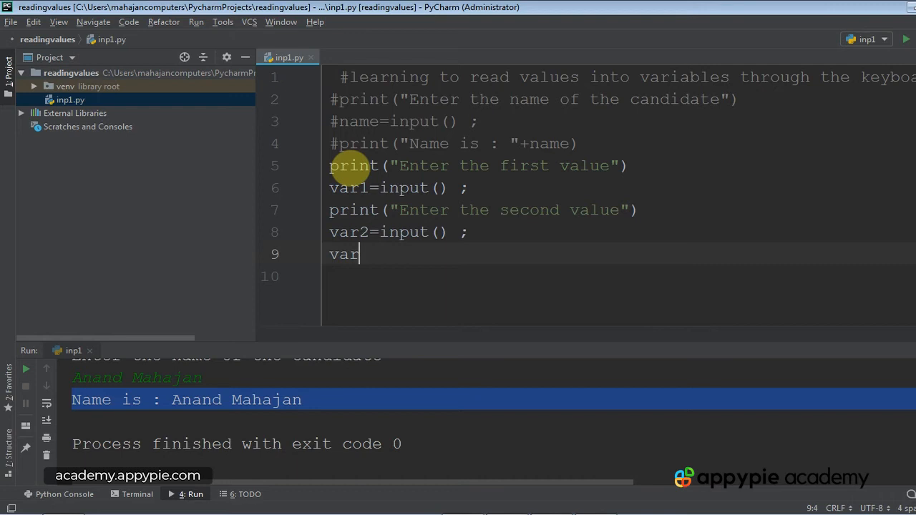
text(3= var)
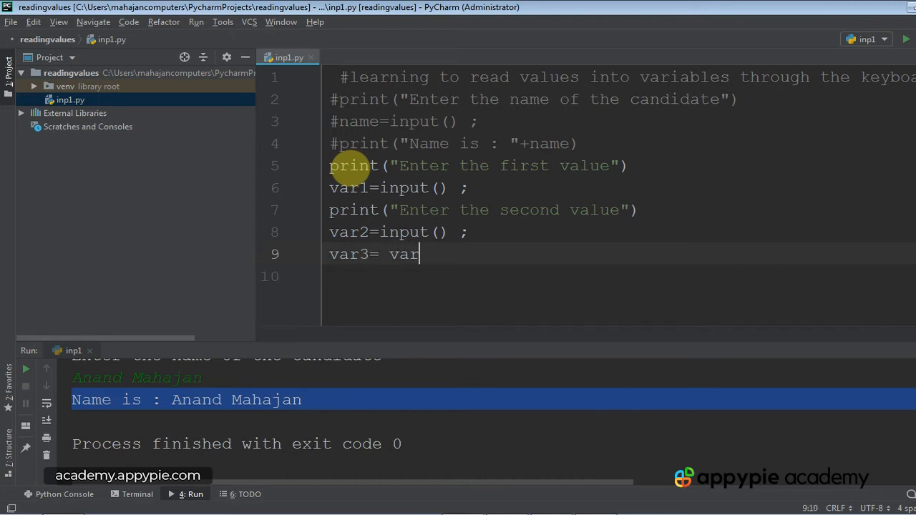
text(1 + var)
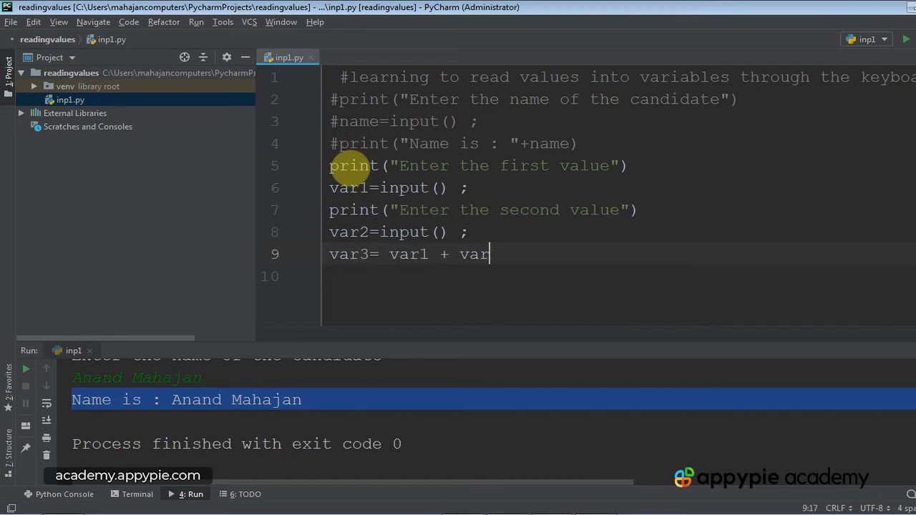
text(2 ;)
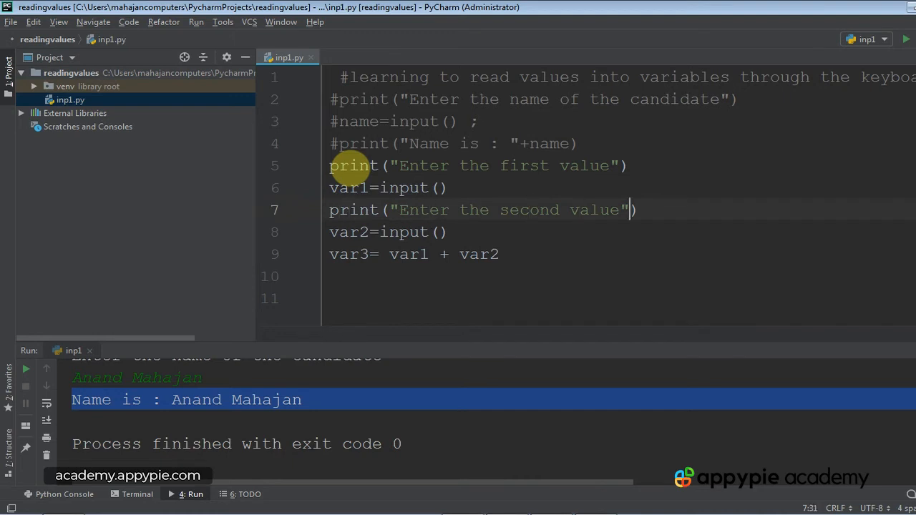
Step: Tag both prompt print lines with a trailing #prompt comment
click(398, 232)
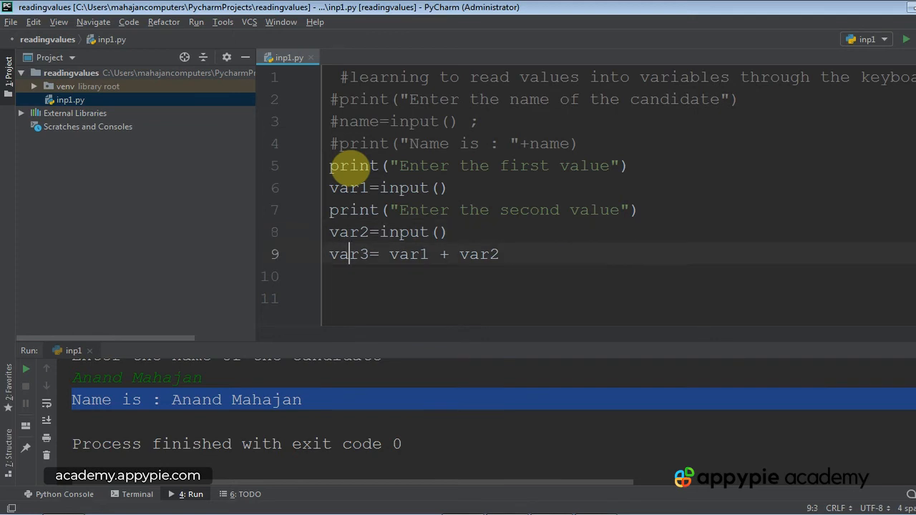
drag(389, 255, 458, 254)
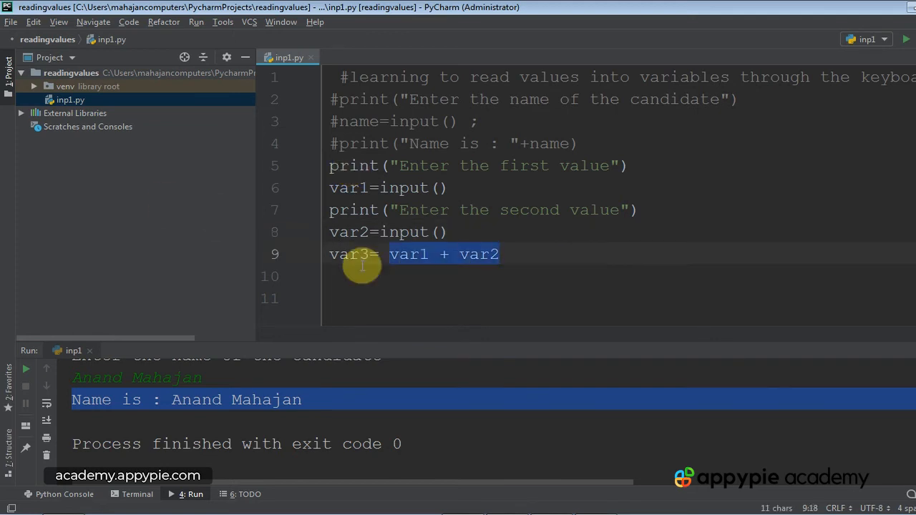
mouse_move(664, 167)
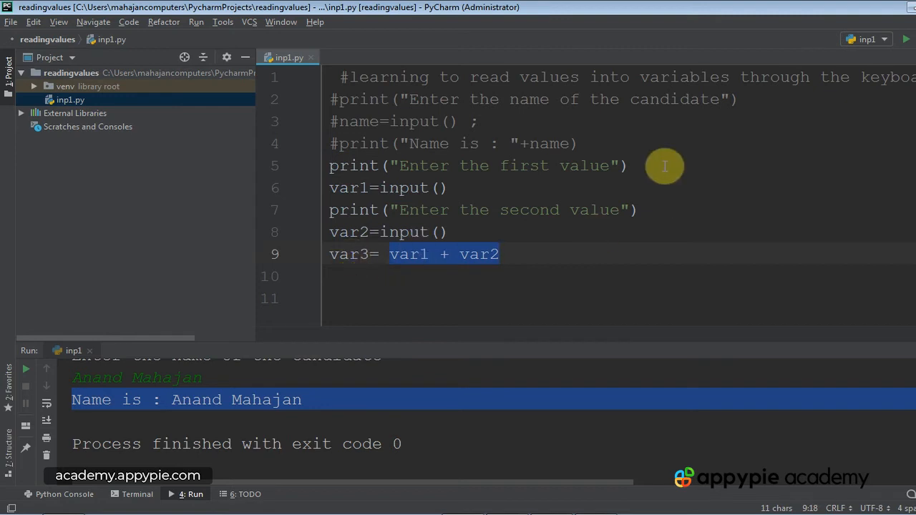
click(630, 166)
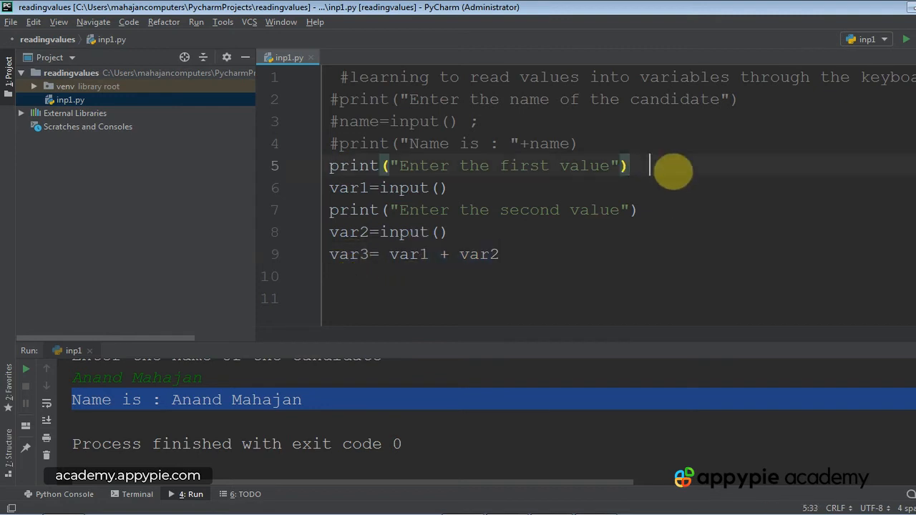
text(#prompt)
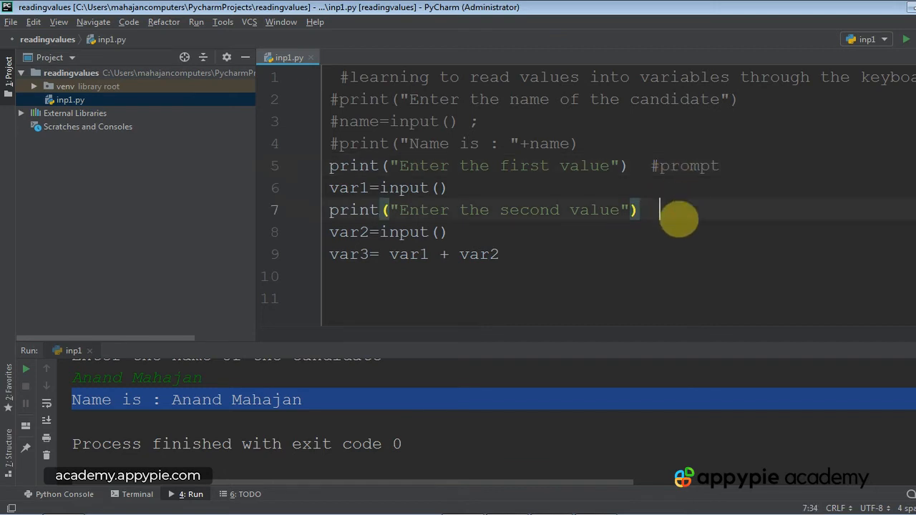
text(#promp)
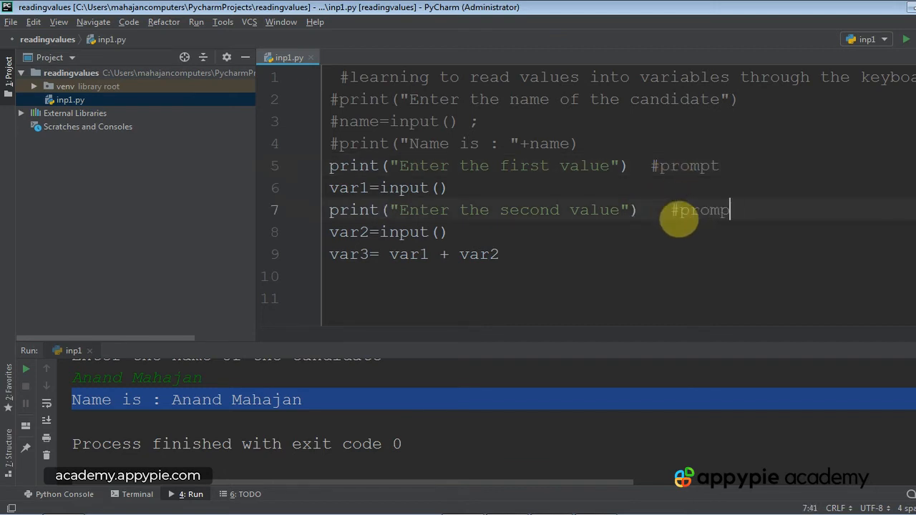
text(t)
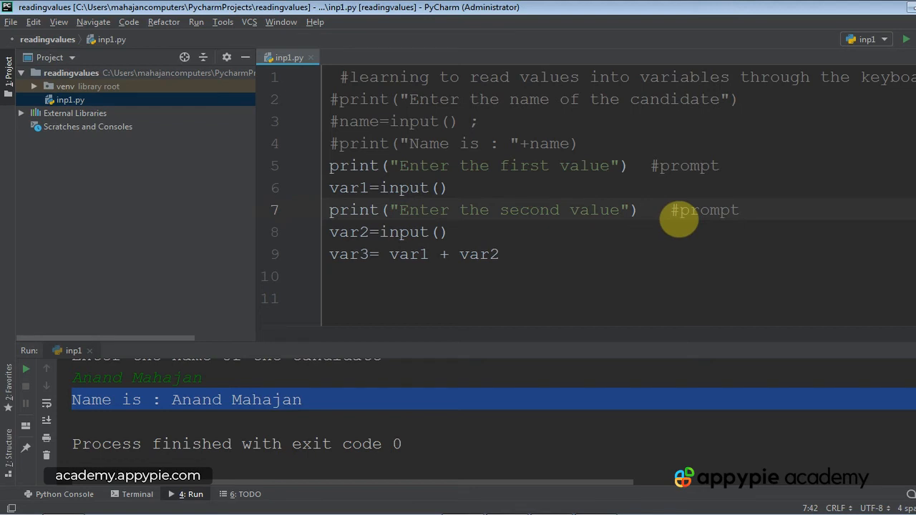
Step: Add print("Sum :") and print(var3) after the var3 line
text(prin)
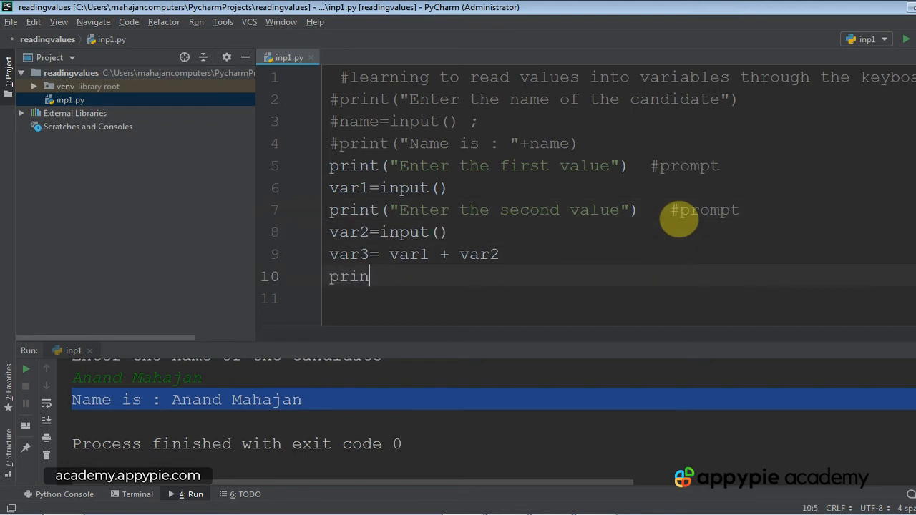
text(t())
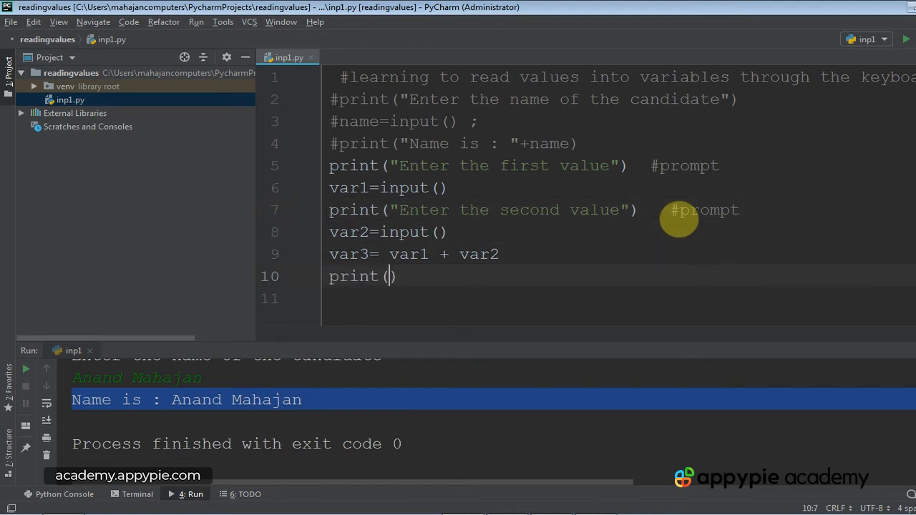
text(")
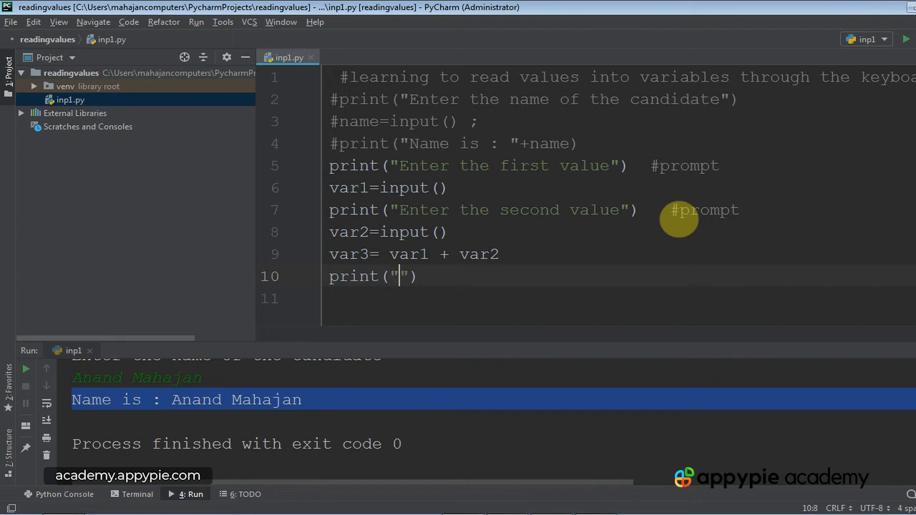
text(Sum :)
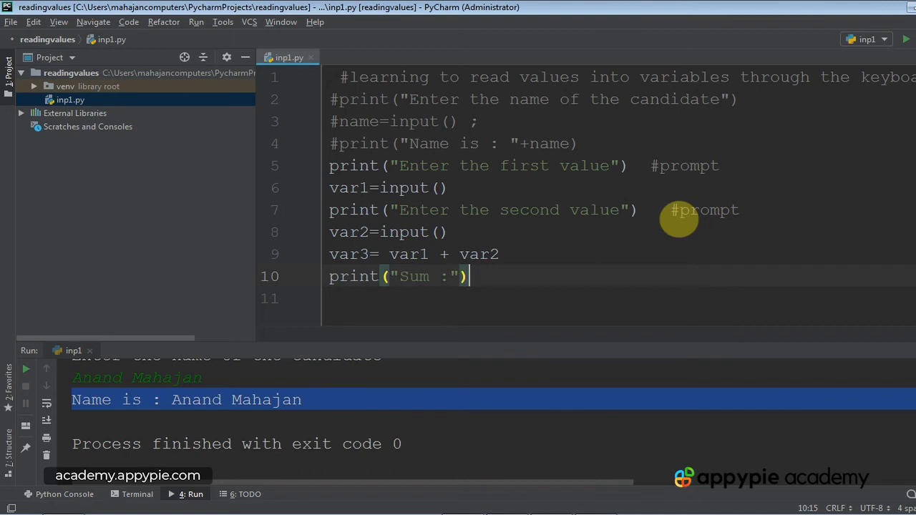
text(prnt)
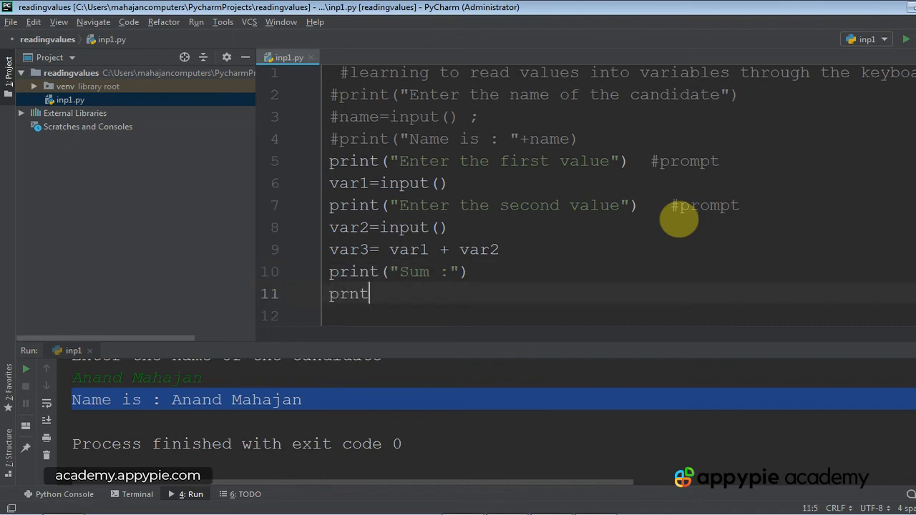
key(BackSpace)
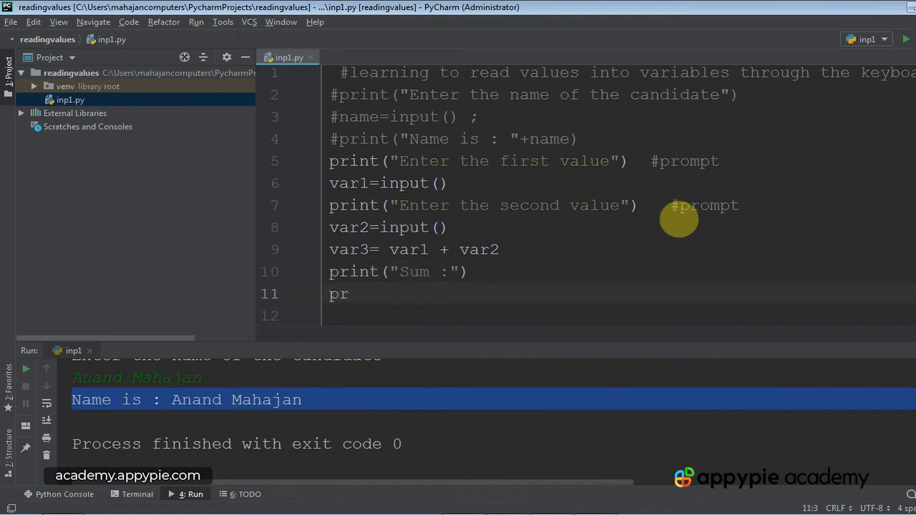
text(int())
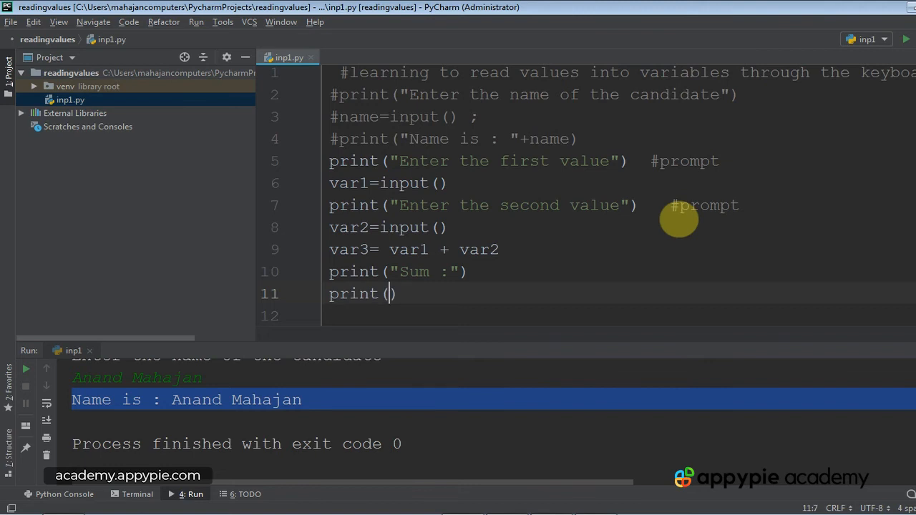
text(va)
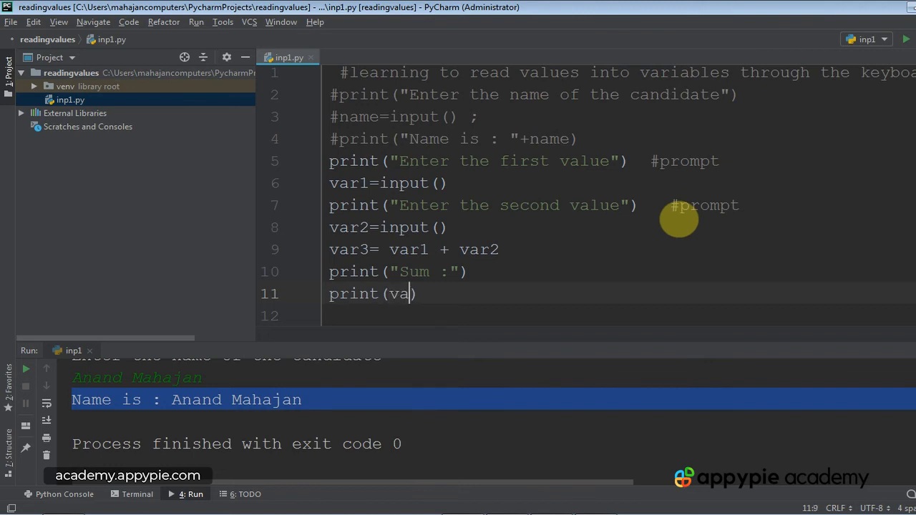
text(r3)
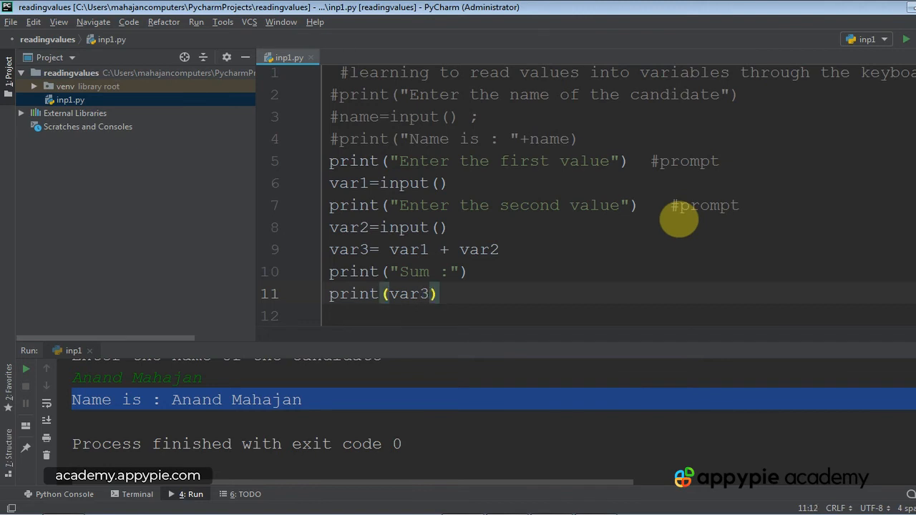
scroll(down, 3)
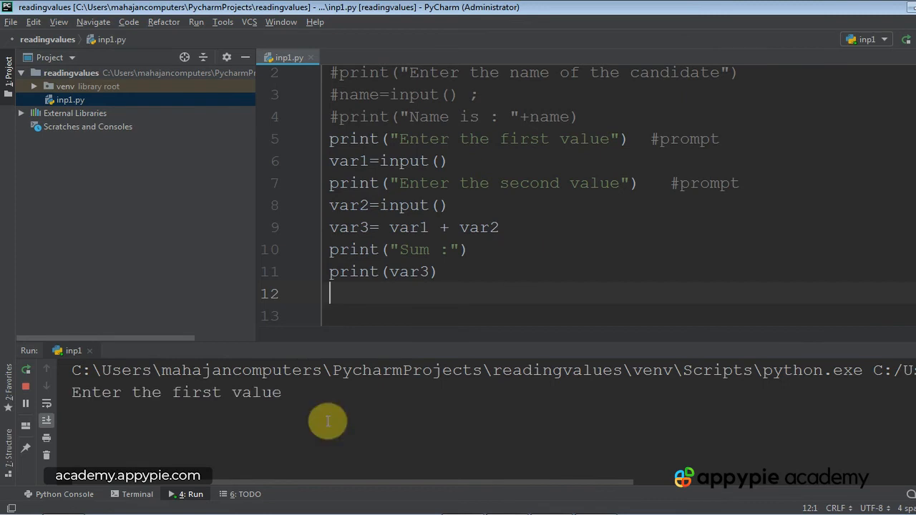
Step: Enter 100 at the first-value prompt in the Run console
text(100)
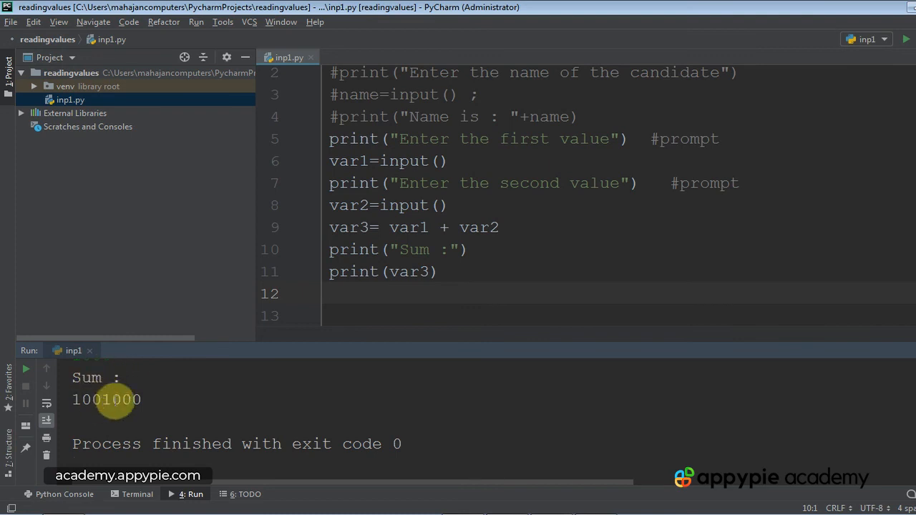
mouse_move(313, 344)
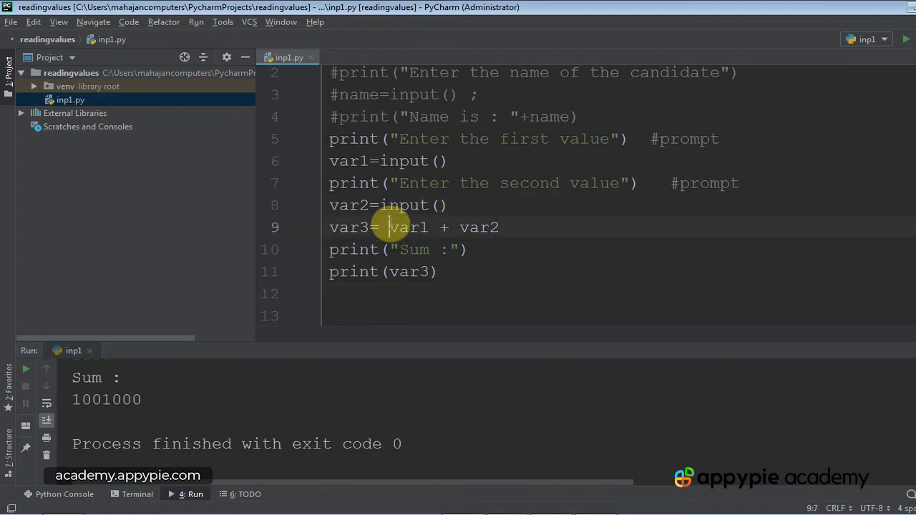
Step: Change the sum line to var3= int(var1) + int(var2)
text(int)
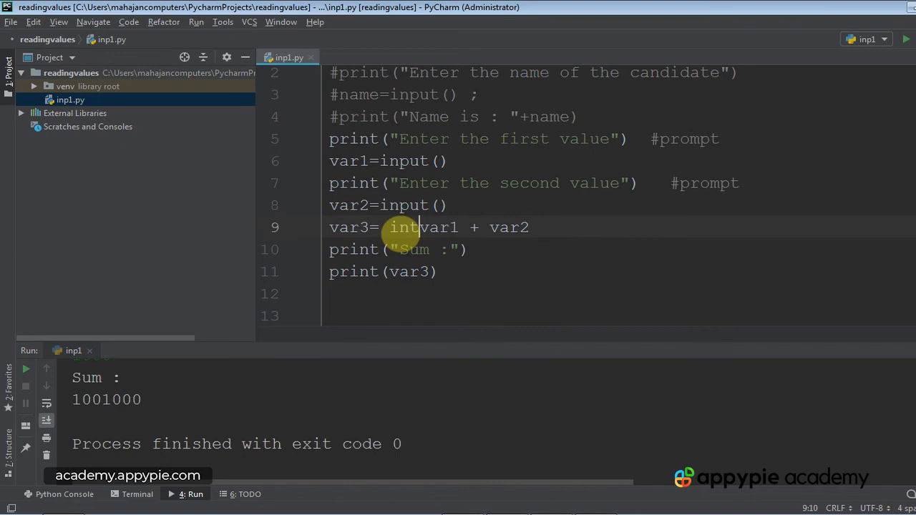
text(()
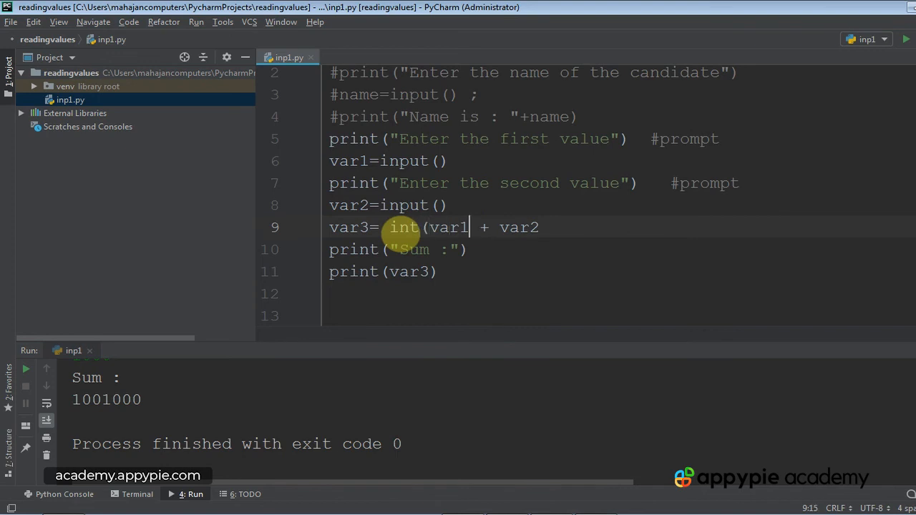
text(int()
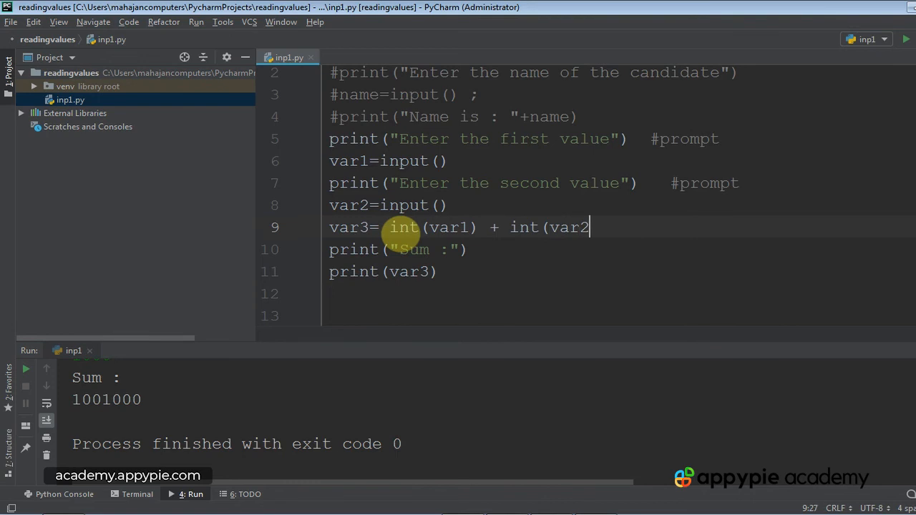
text())
click(622, 272)
text(1)
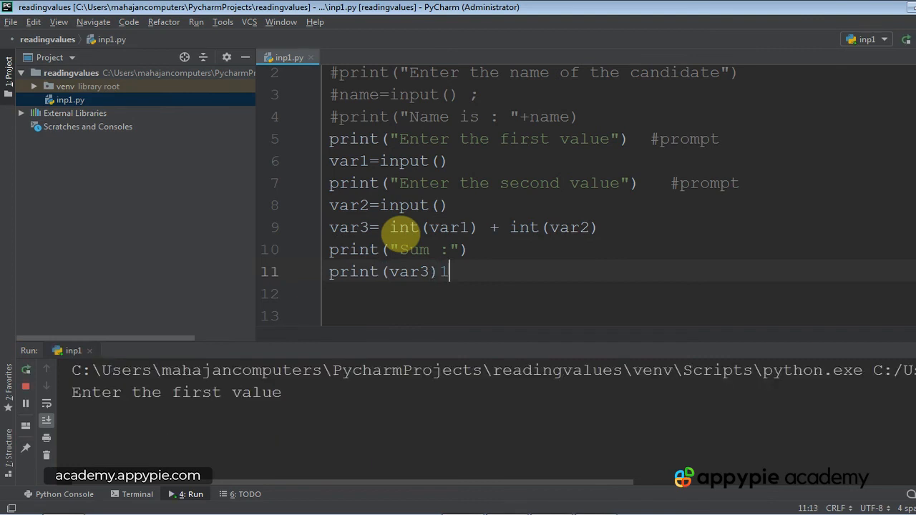
Step: Rerun the script and enter 100 and 1000 to get the numeric sum 1100
key(backspace)
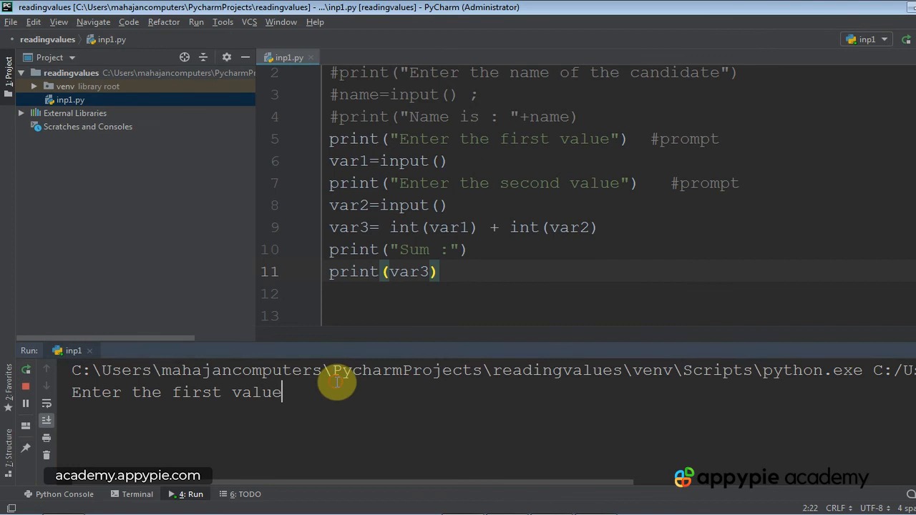
text(100)
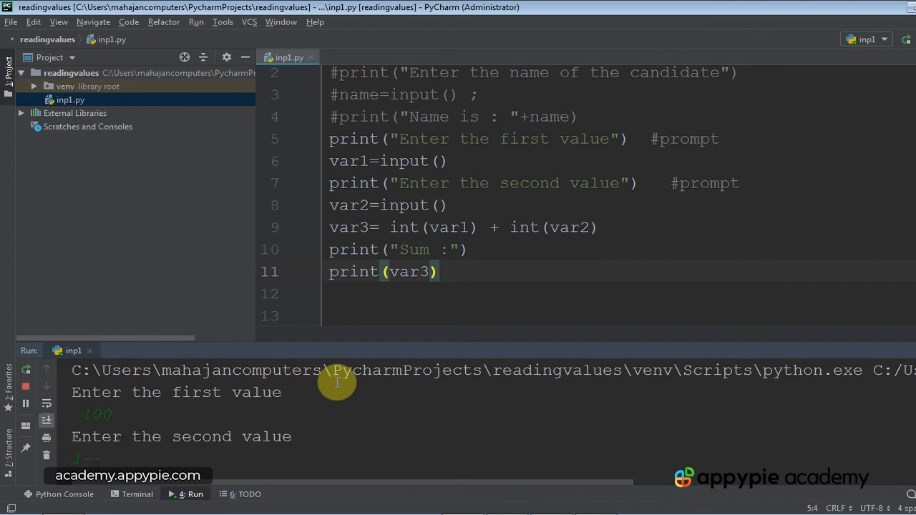
text(100)
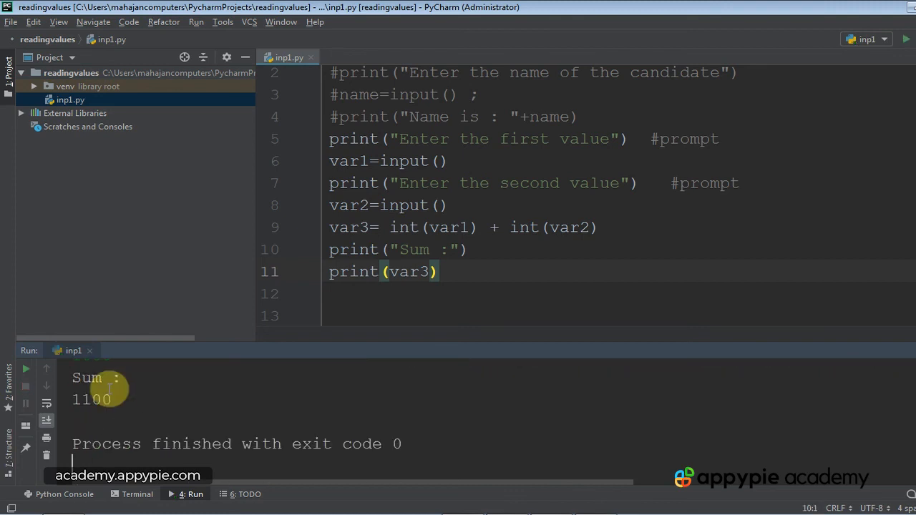
mouse_move(113, 421)
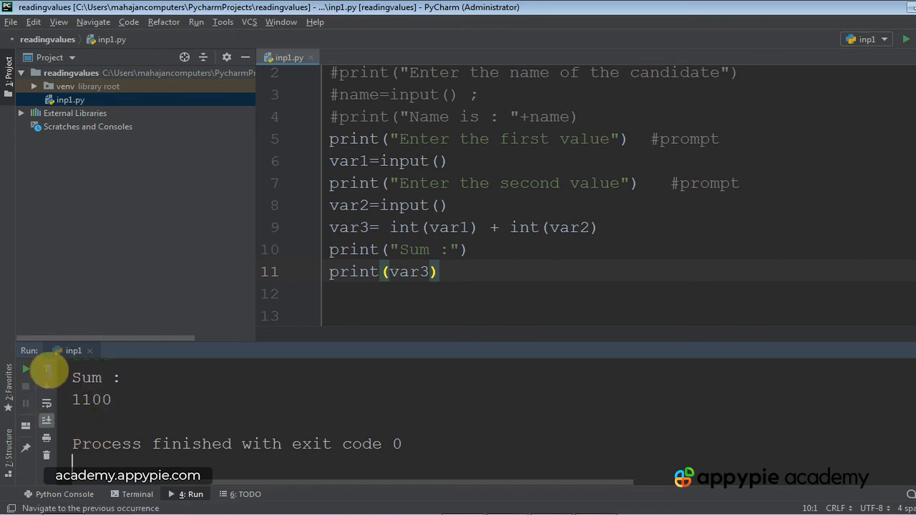
mouse_move(131, 384)
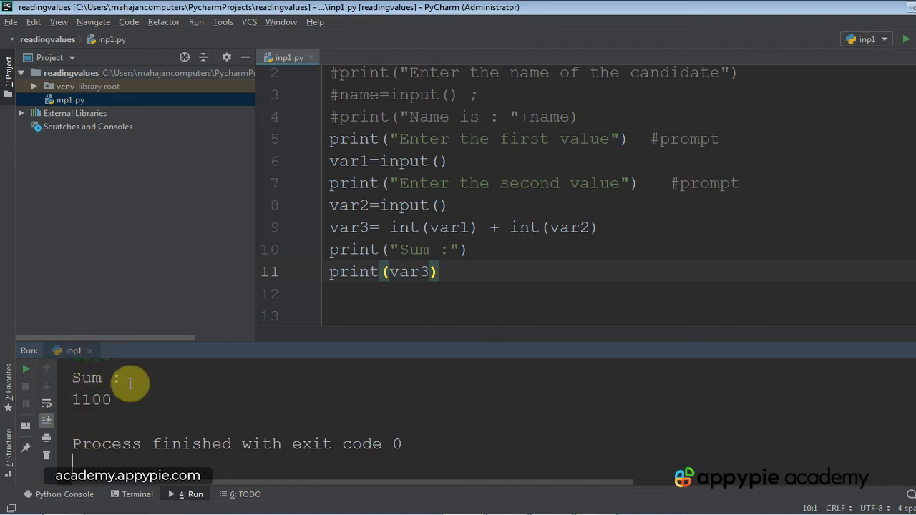
mouse_move(484, 206)
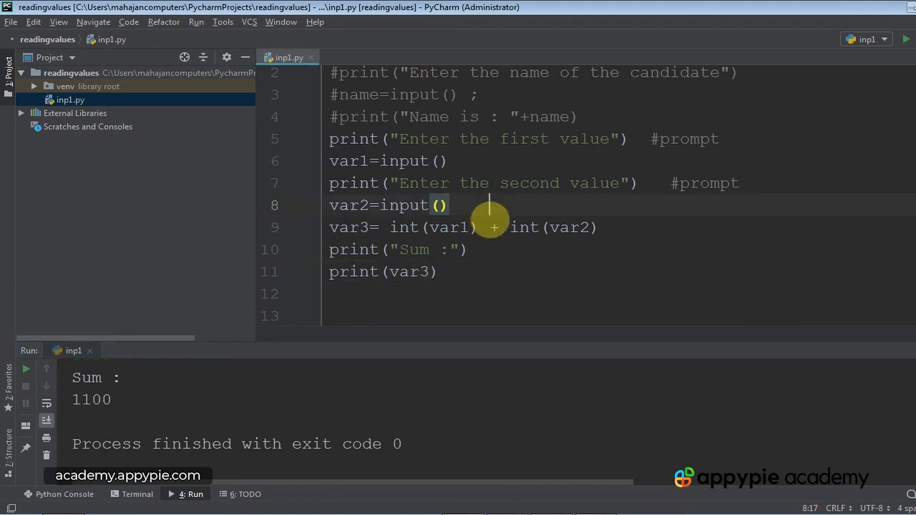
Step: Append the note '// input takes in the form of a string only' after var2=input()
text(// input takes)
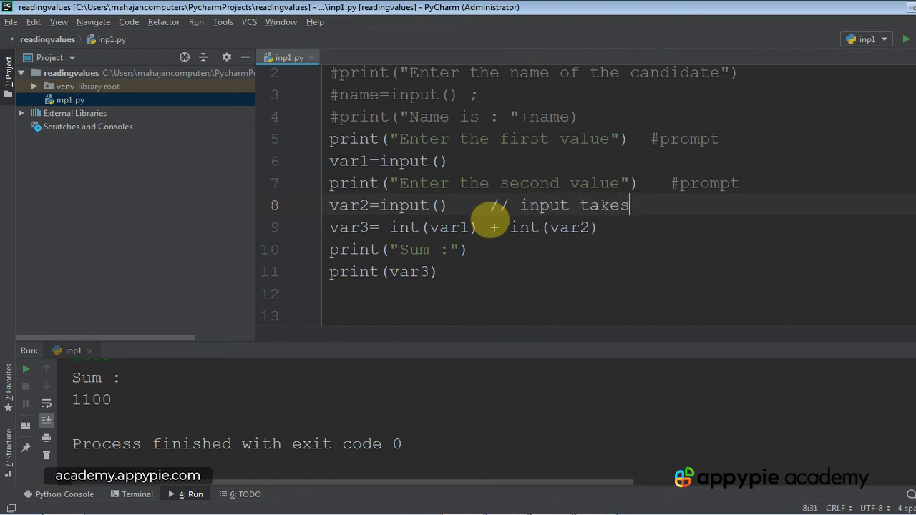
text(in the form of a string only)
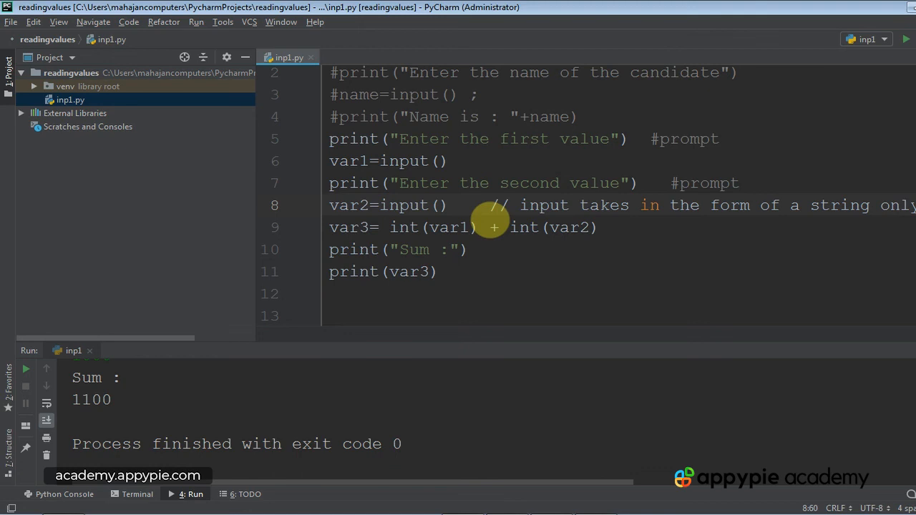
mouse_move(415, 255)
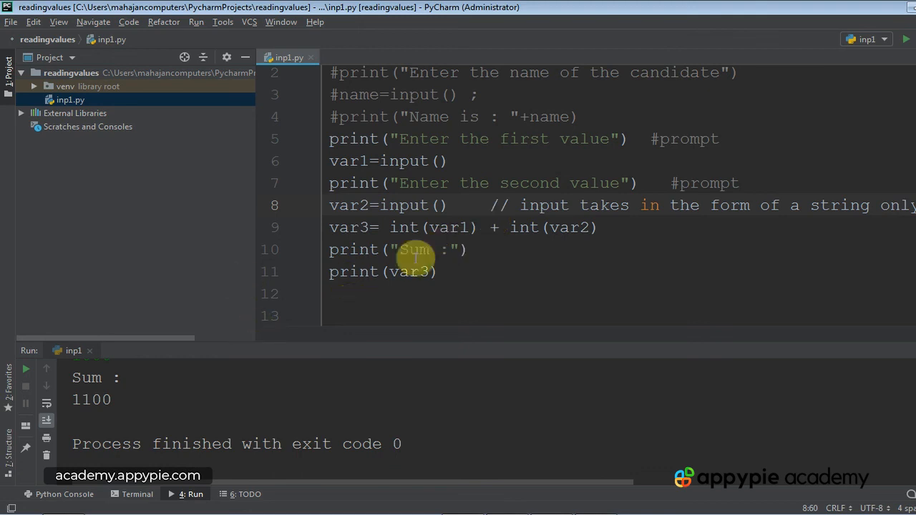
double_click(403, 226)
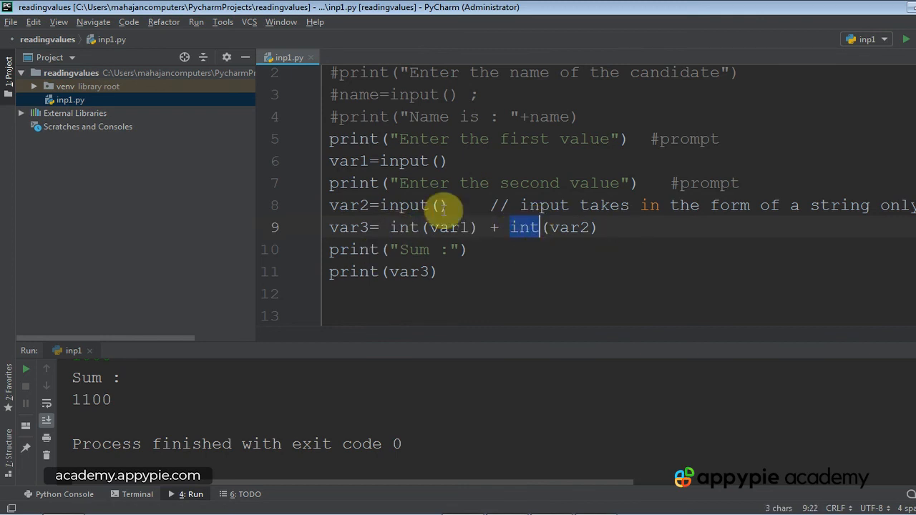
mouse_move(470, 278)
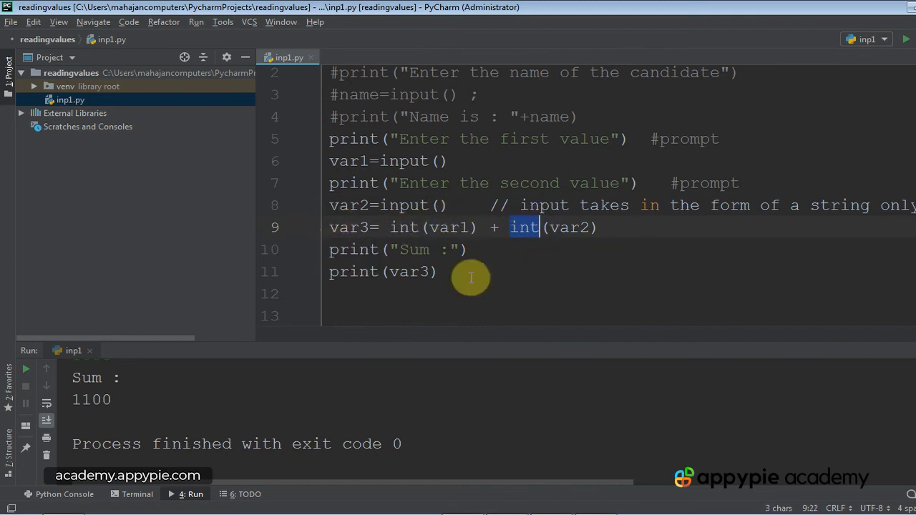